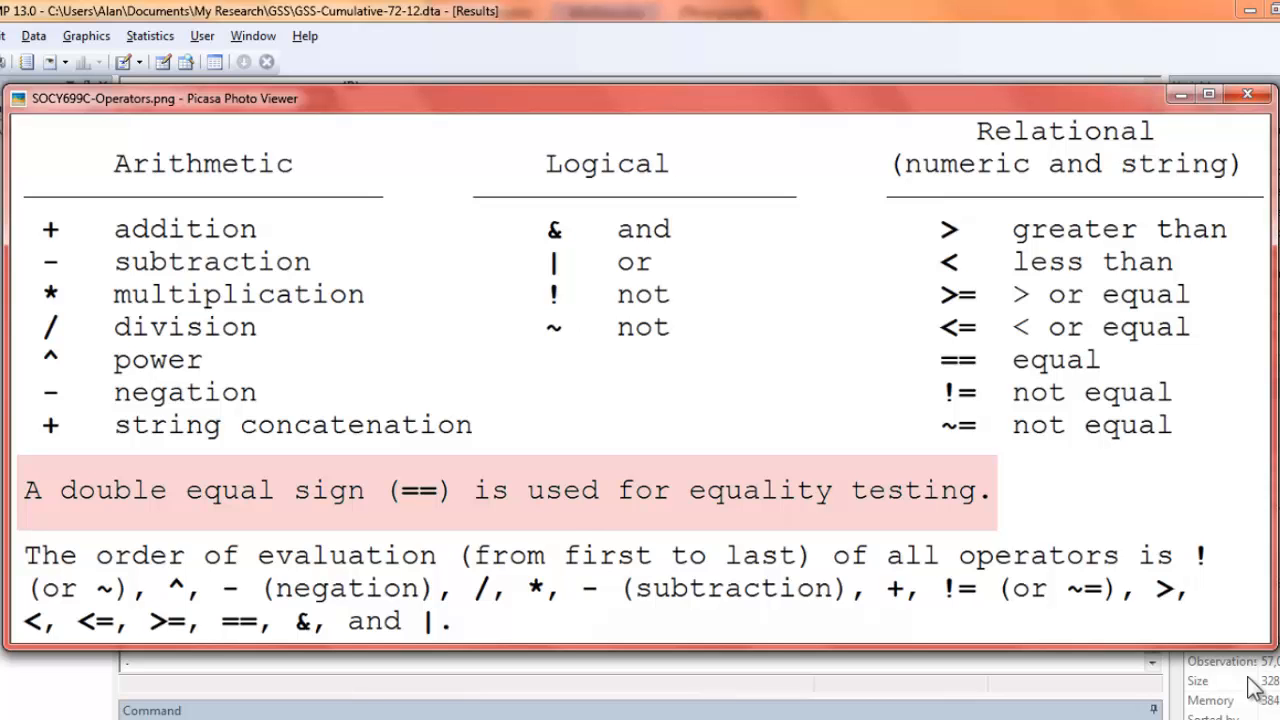
Close the operators reference image in Picasa Photo Viewer to return to Stata.
drag(156, 98, 200, 92)
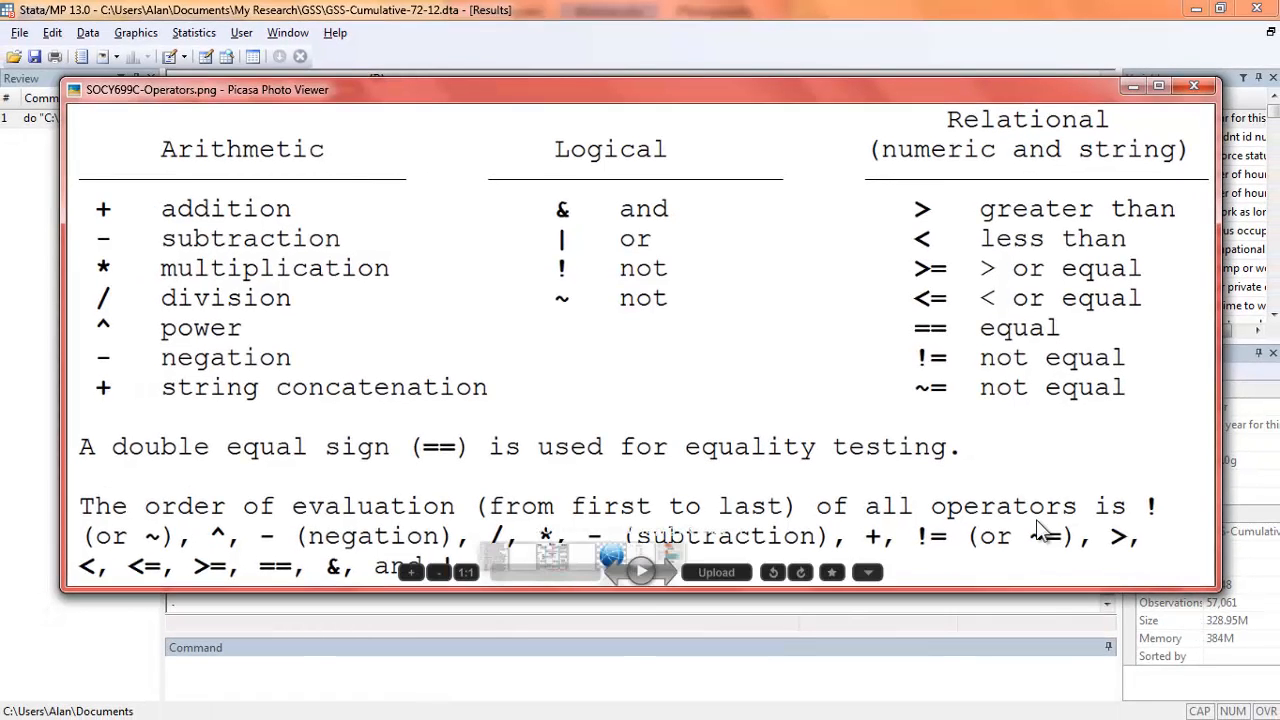
click(1194, 84)
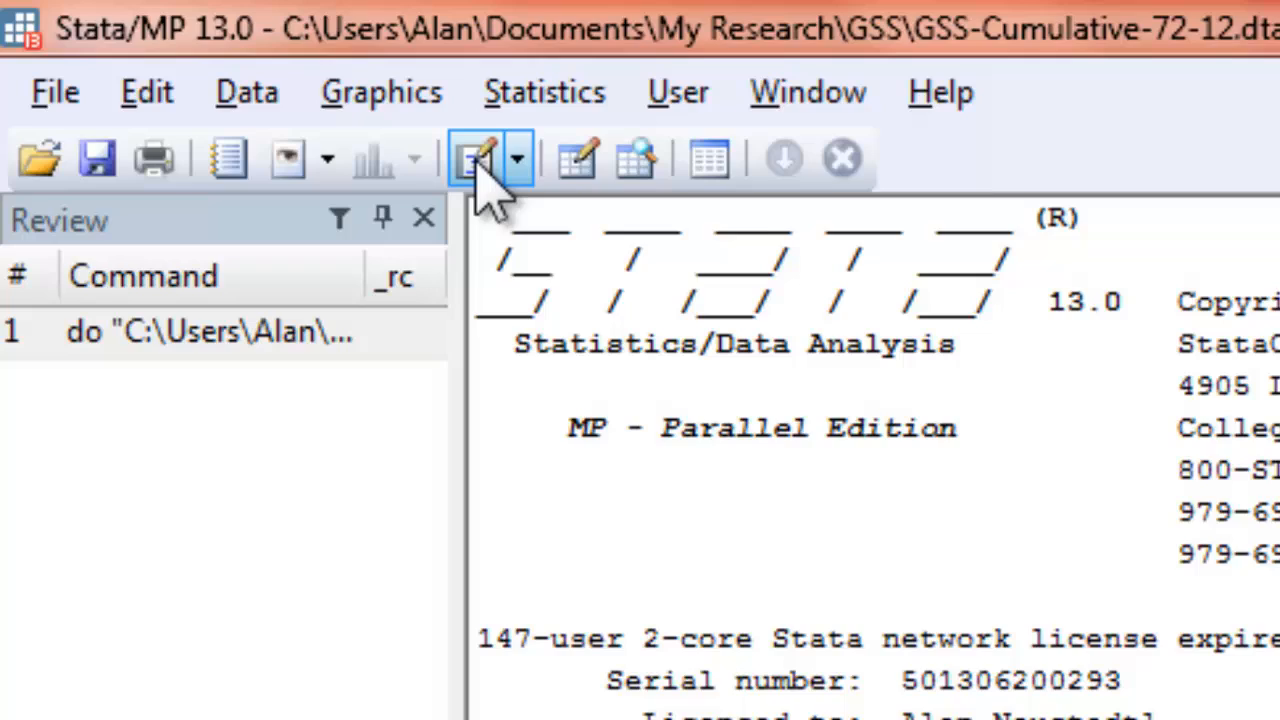
Open SOCY699C-if-in-by.do in the Do-file Editor and position at the first summarize educ line.
click(516, 158)
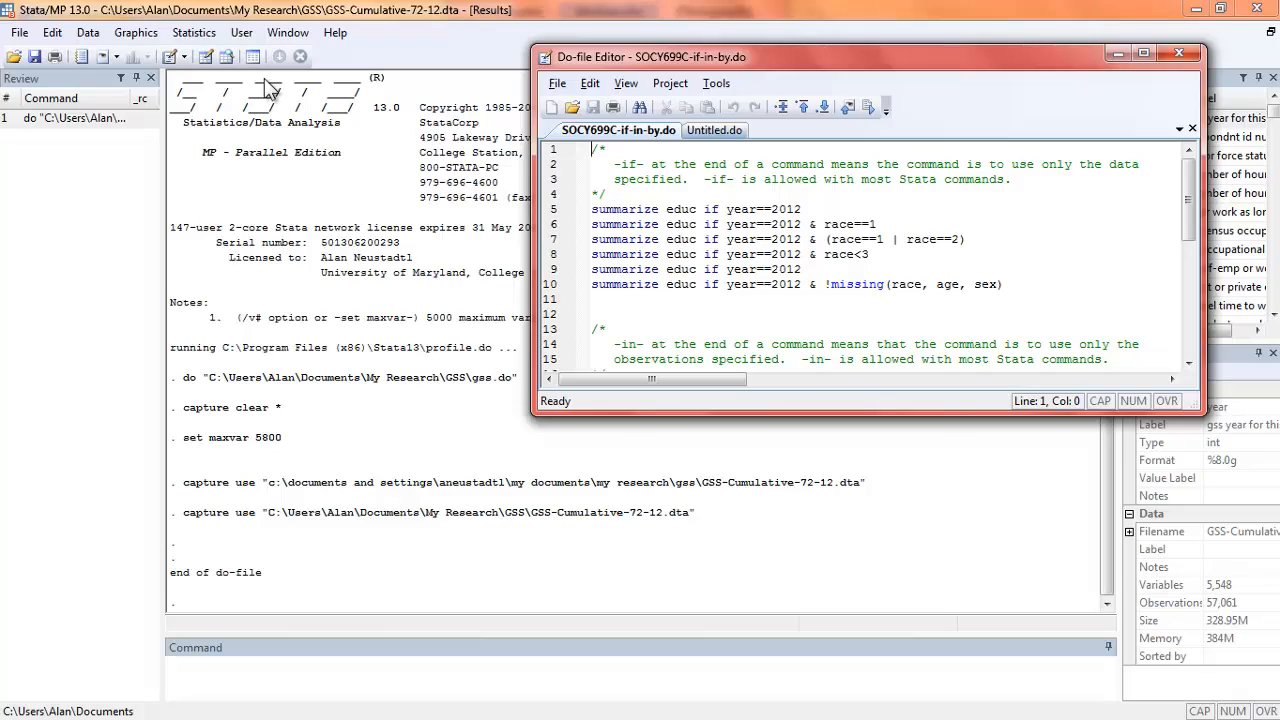
click(1144, 54)
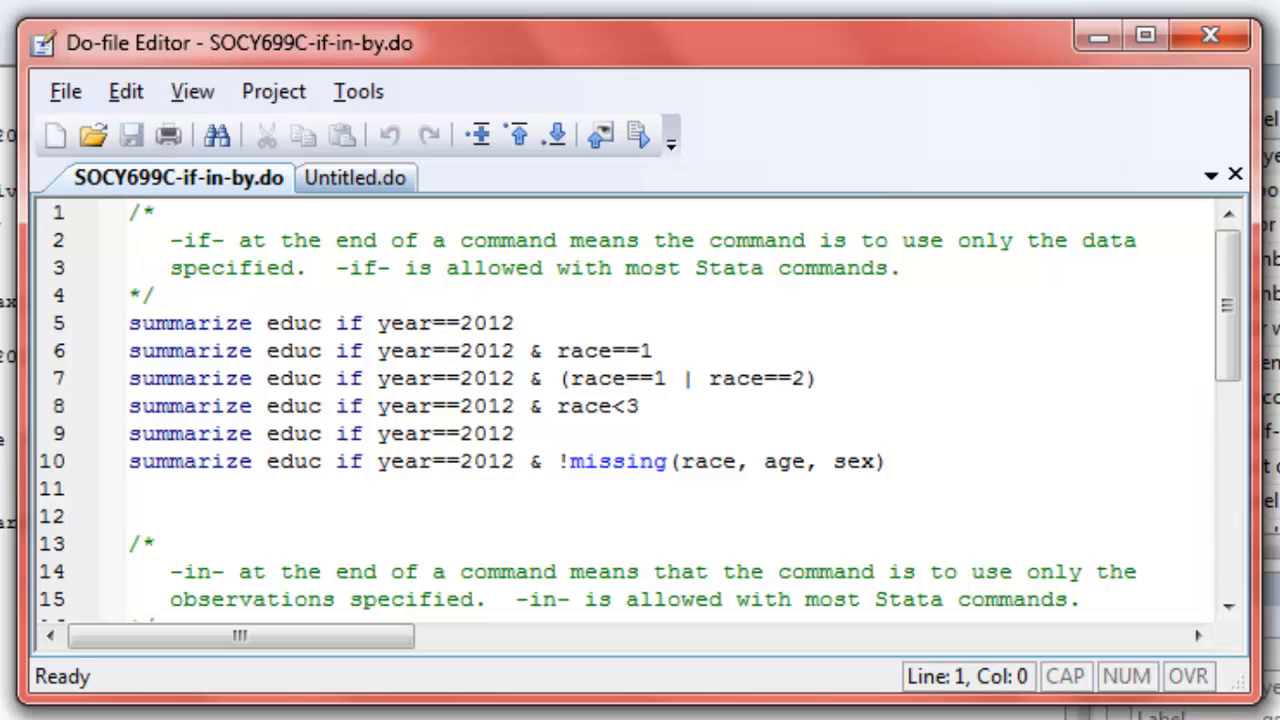
click(130, 212)
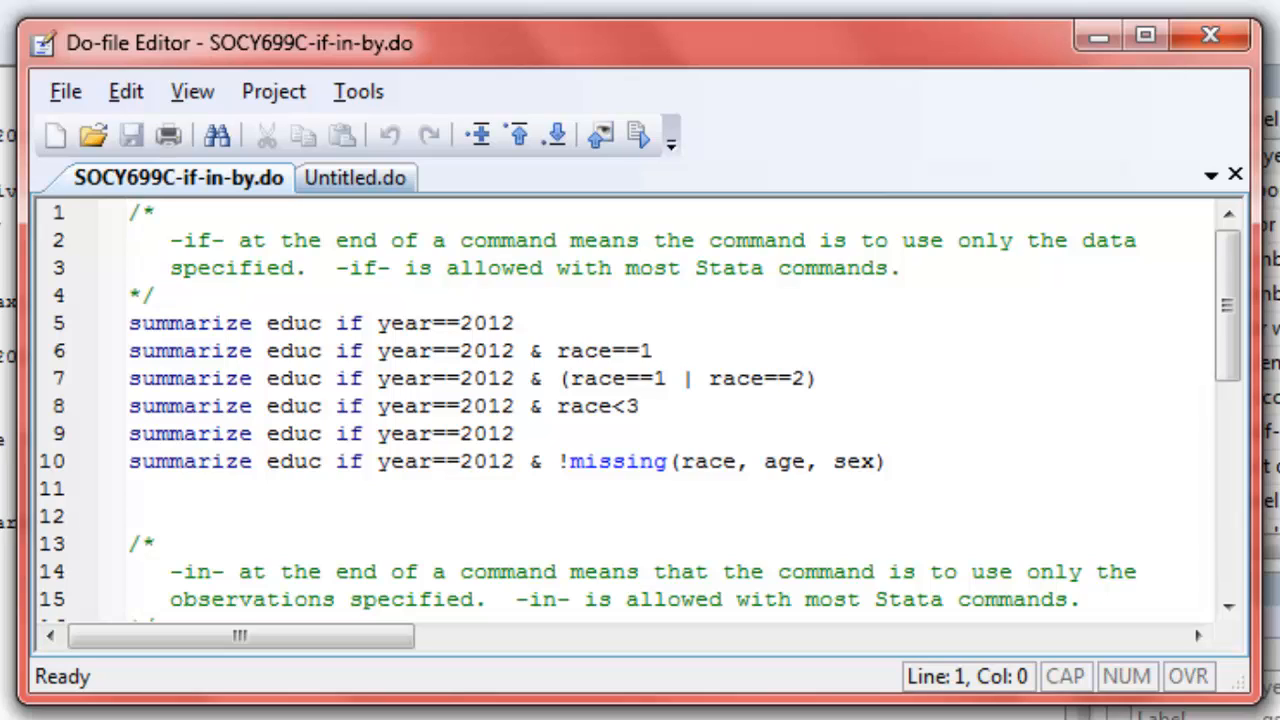
click(130, 212)
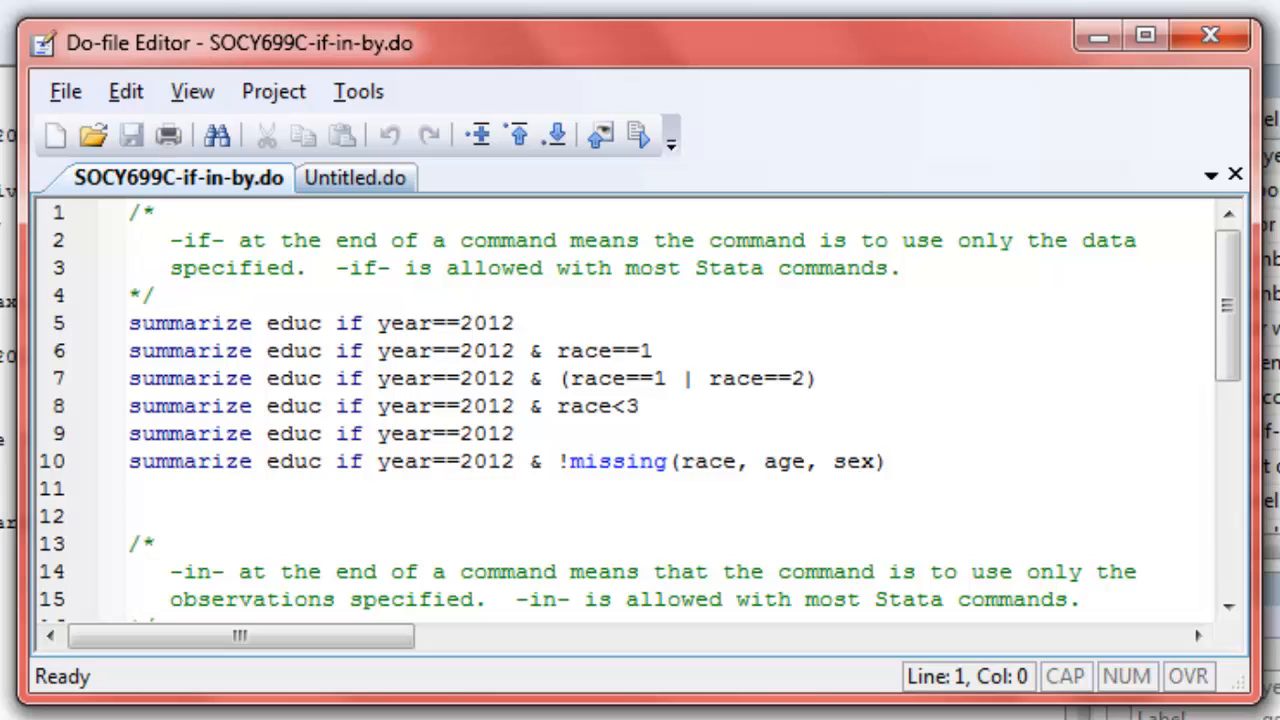
click(130, 212)
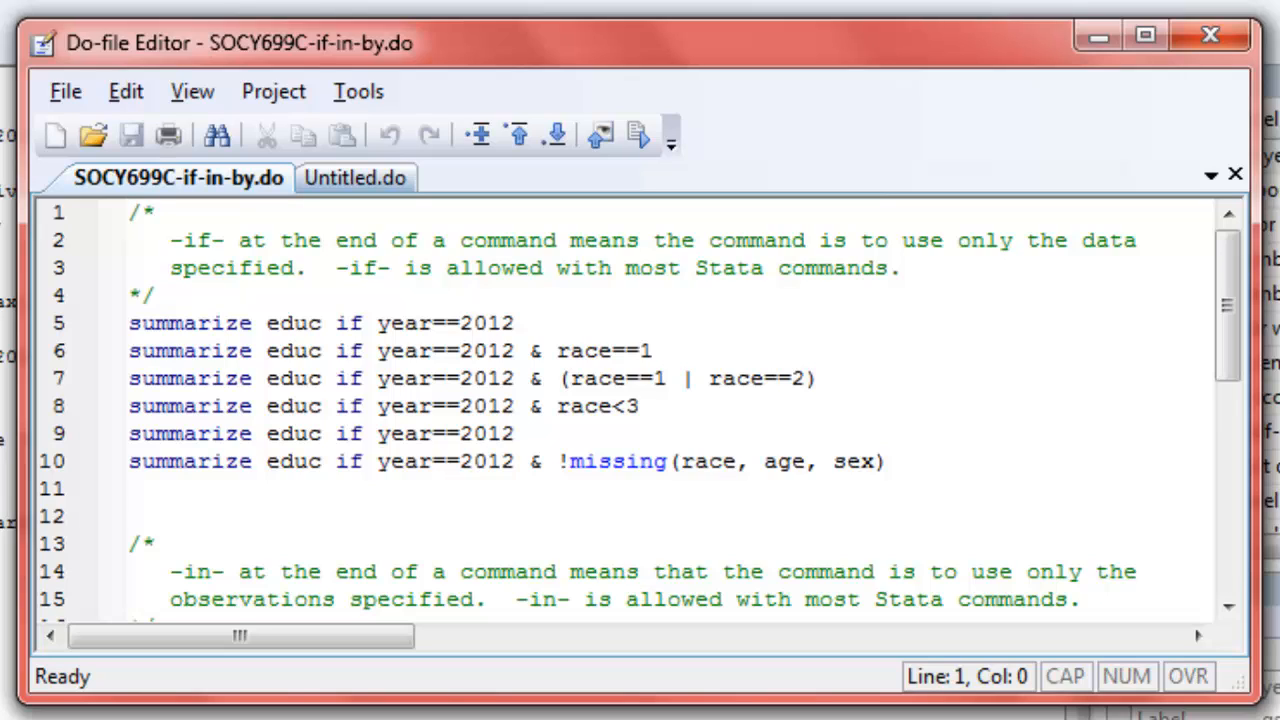
click(132, 212)
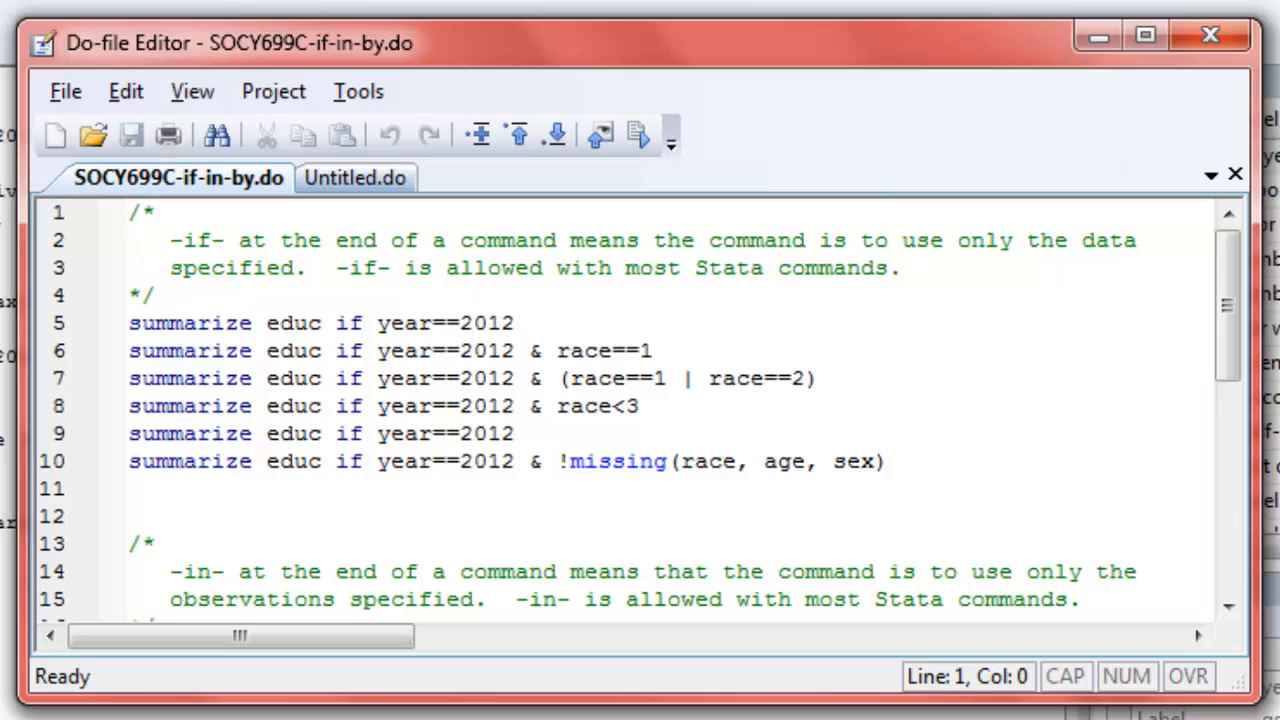
click(132, 212)
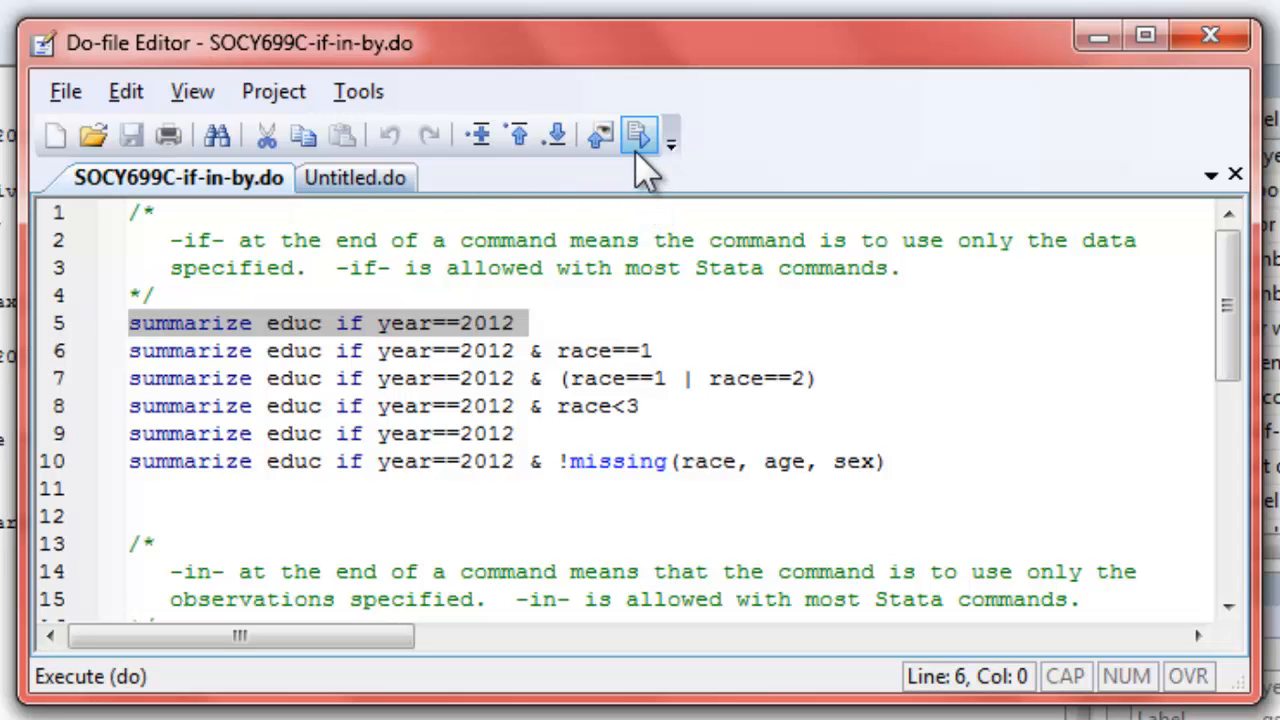
mouse_move(640, 136)
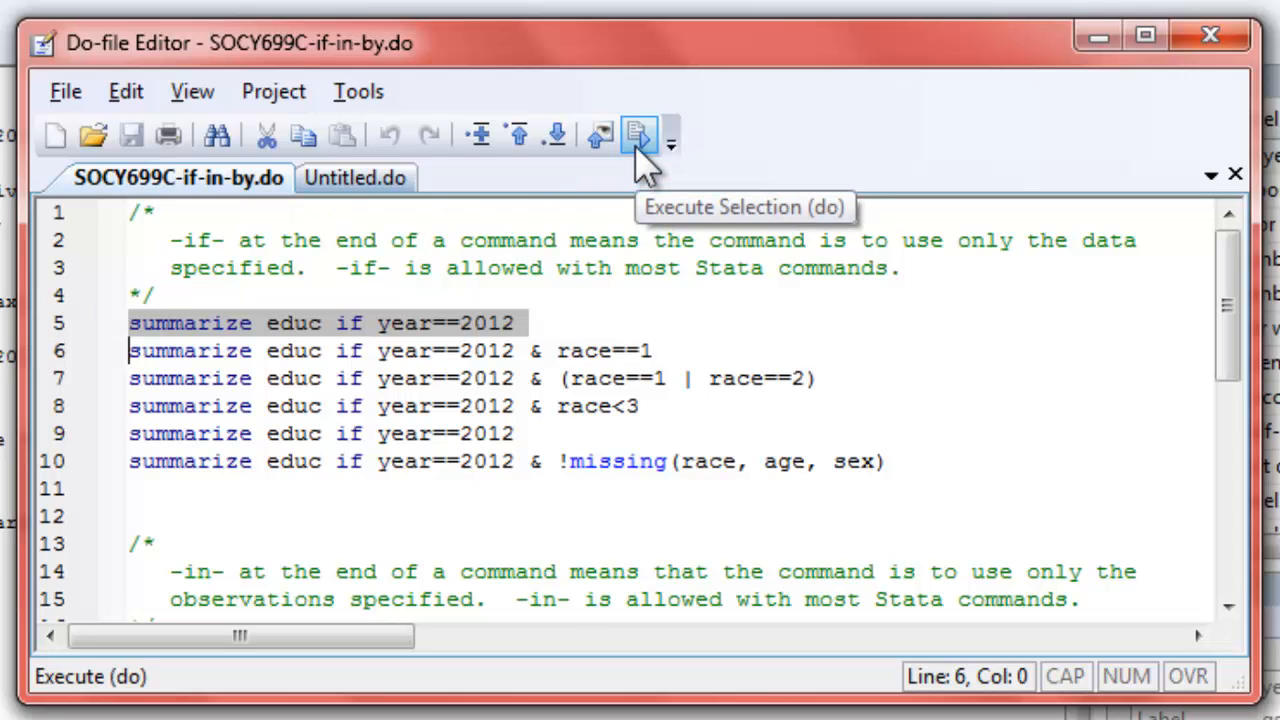
Execute 'summarize educ if year==2012' and move to the race==1 variant.
click(638, 136)
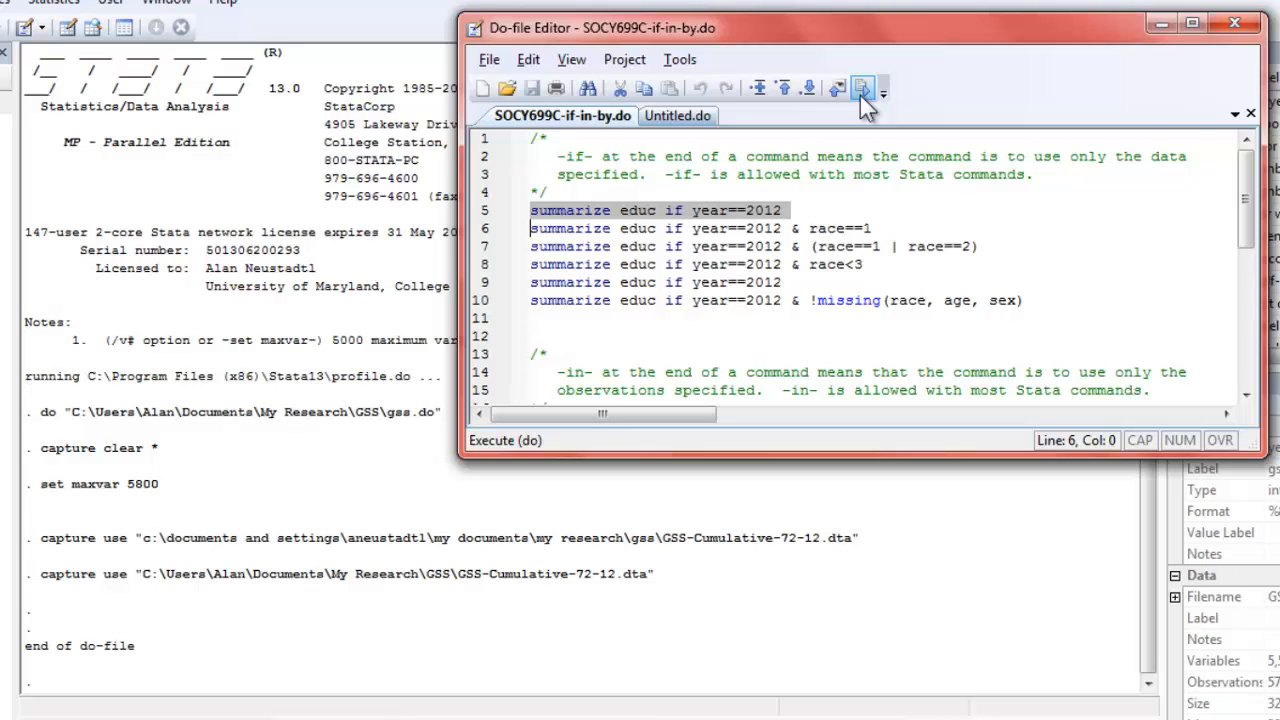
click(860, 88)
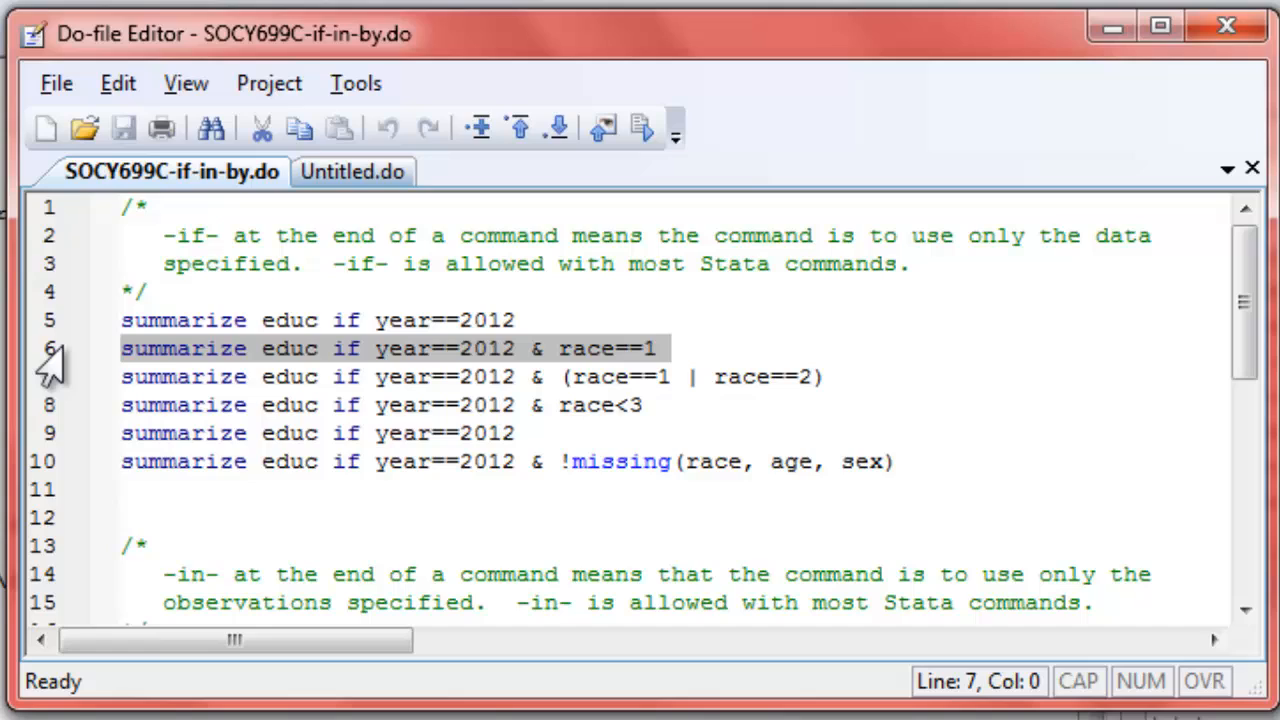
Execute 'summarize educ if year==2012 & race==1'.
click(120, 376)
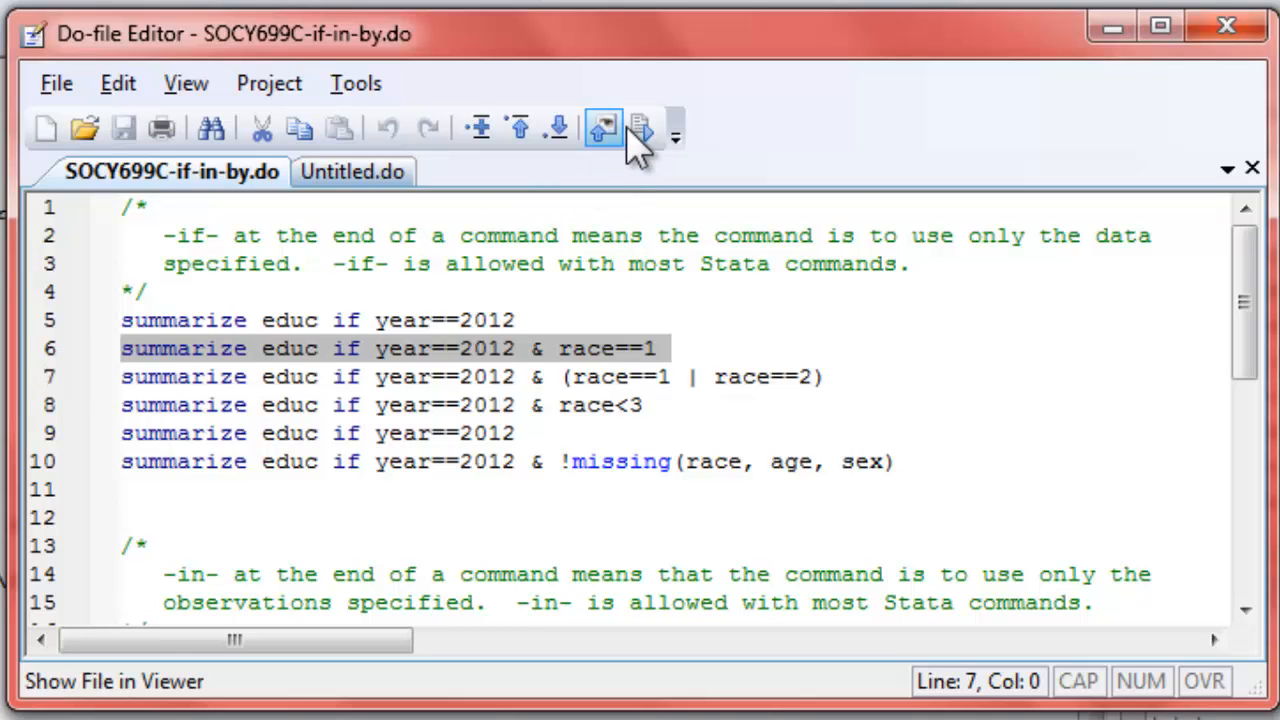
click(604, 128)
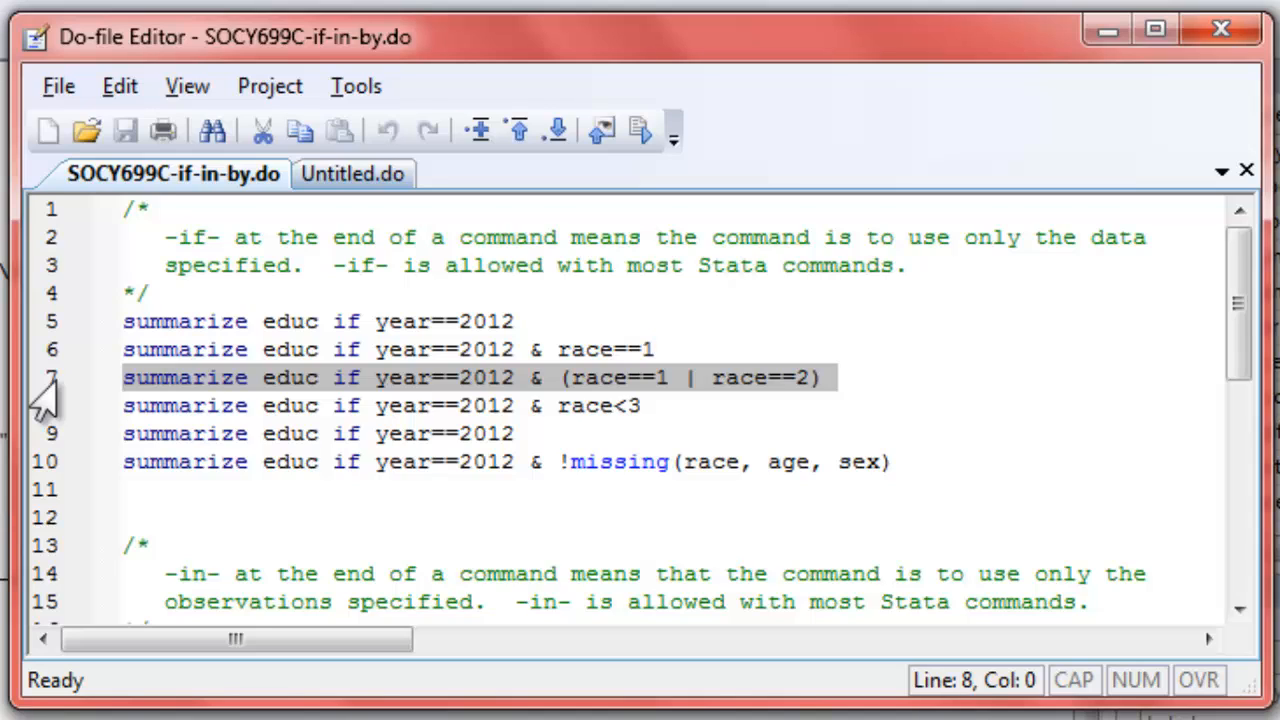
Execute 'summarize educ if year==2012 & (race==1 | race==2)'.
click(124, 404)
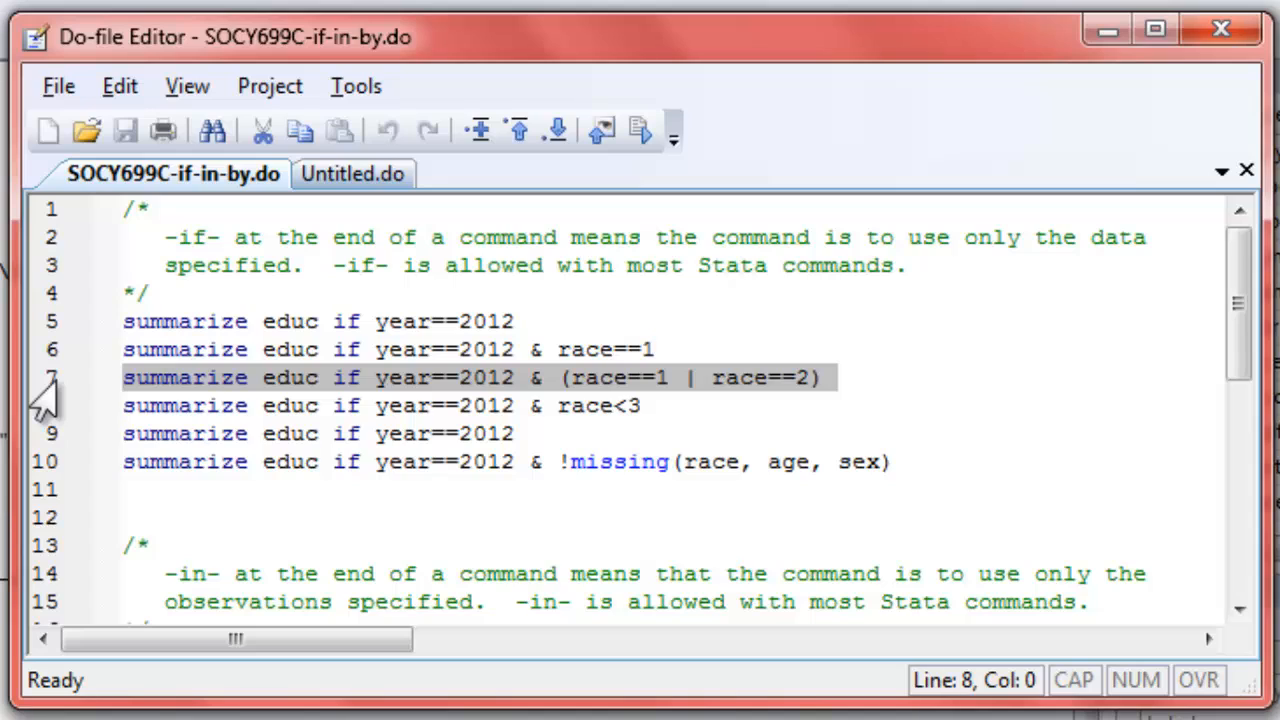
click(124, 404)
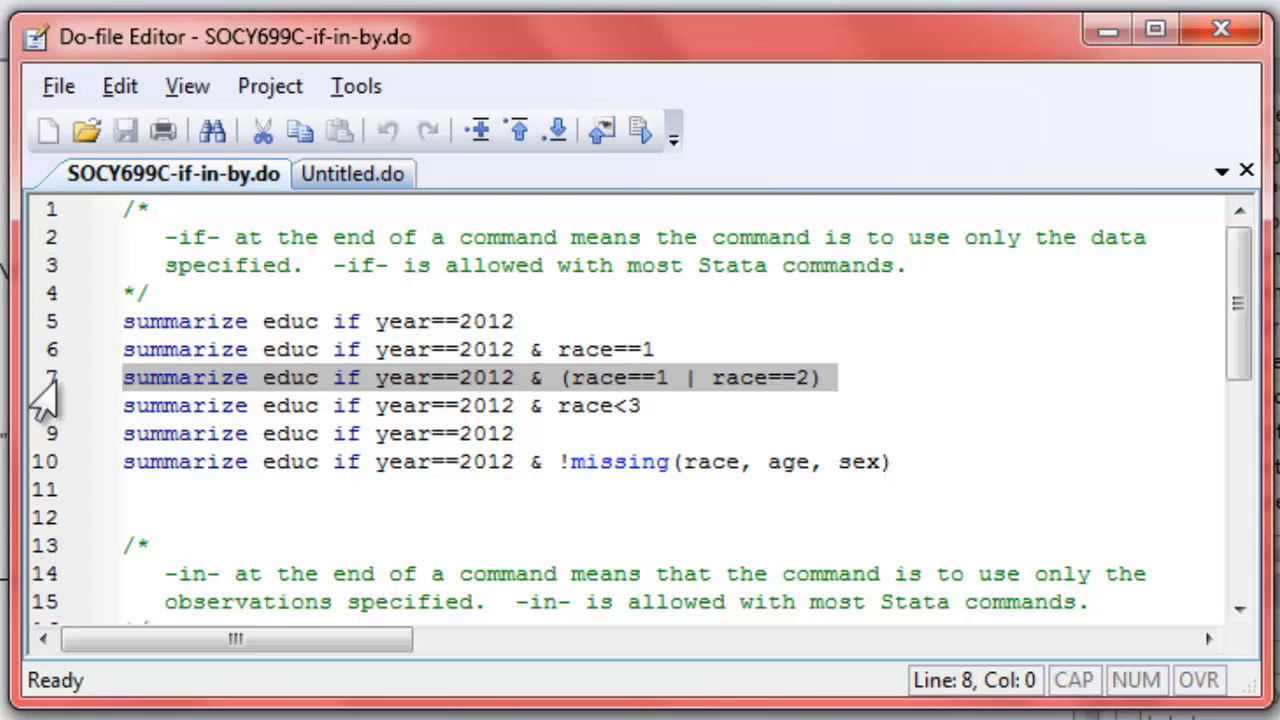
click(124, 404)
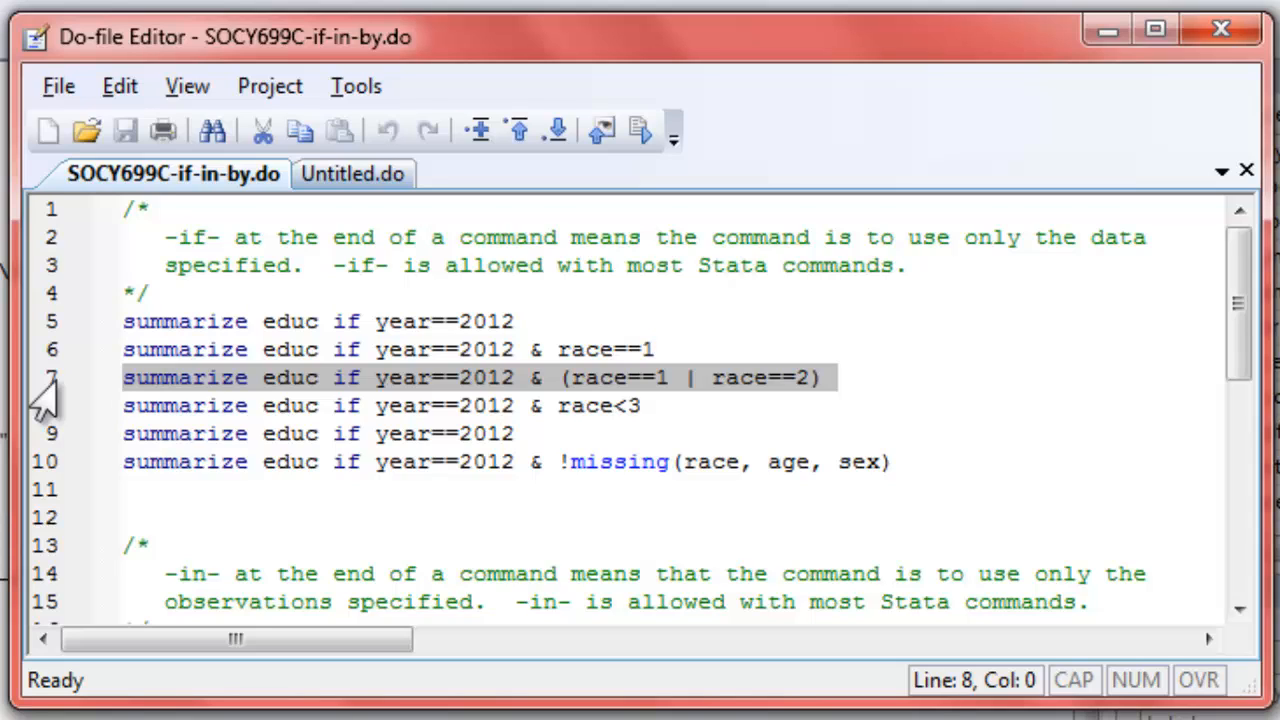
click(124, 404)
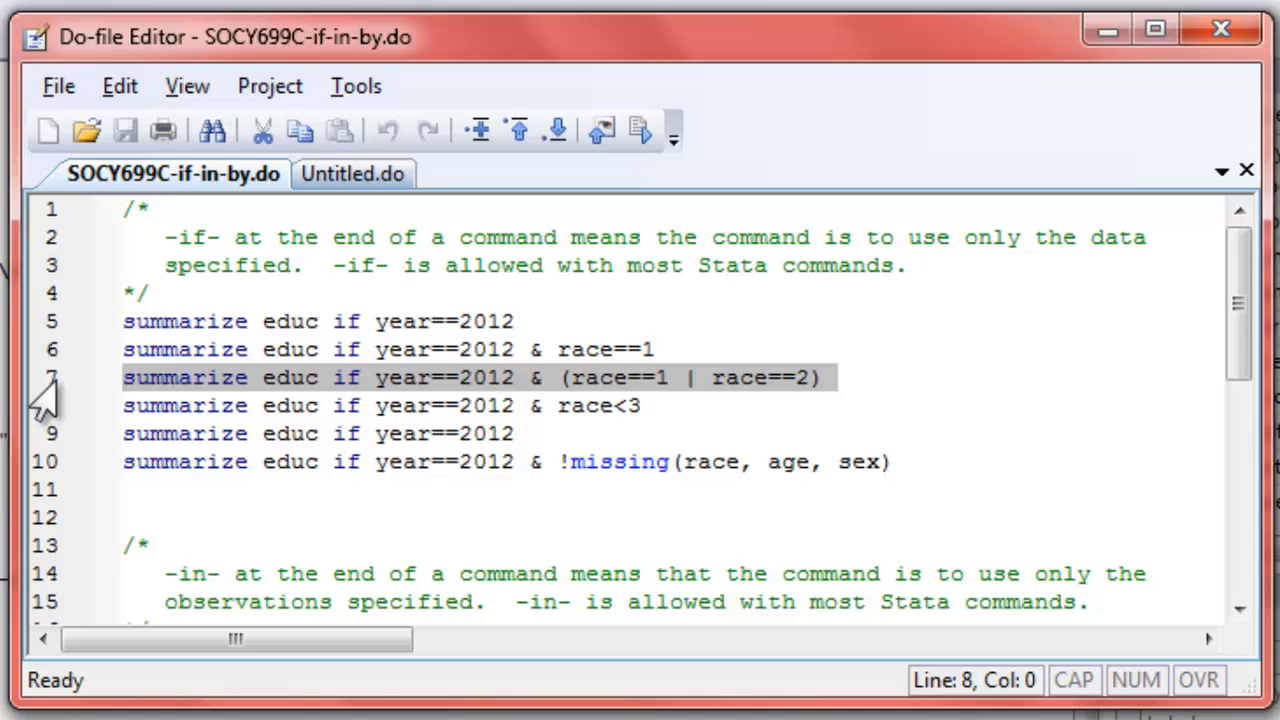
click(124, 404)
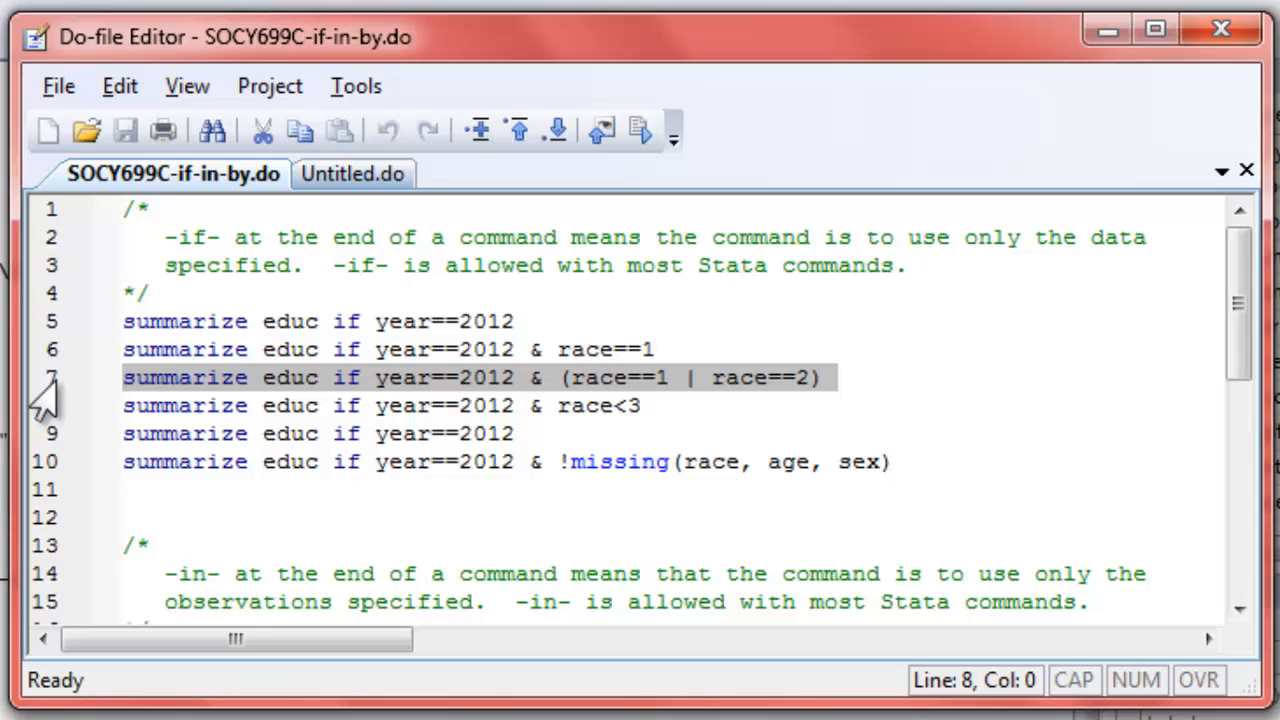
click(124, 404)
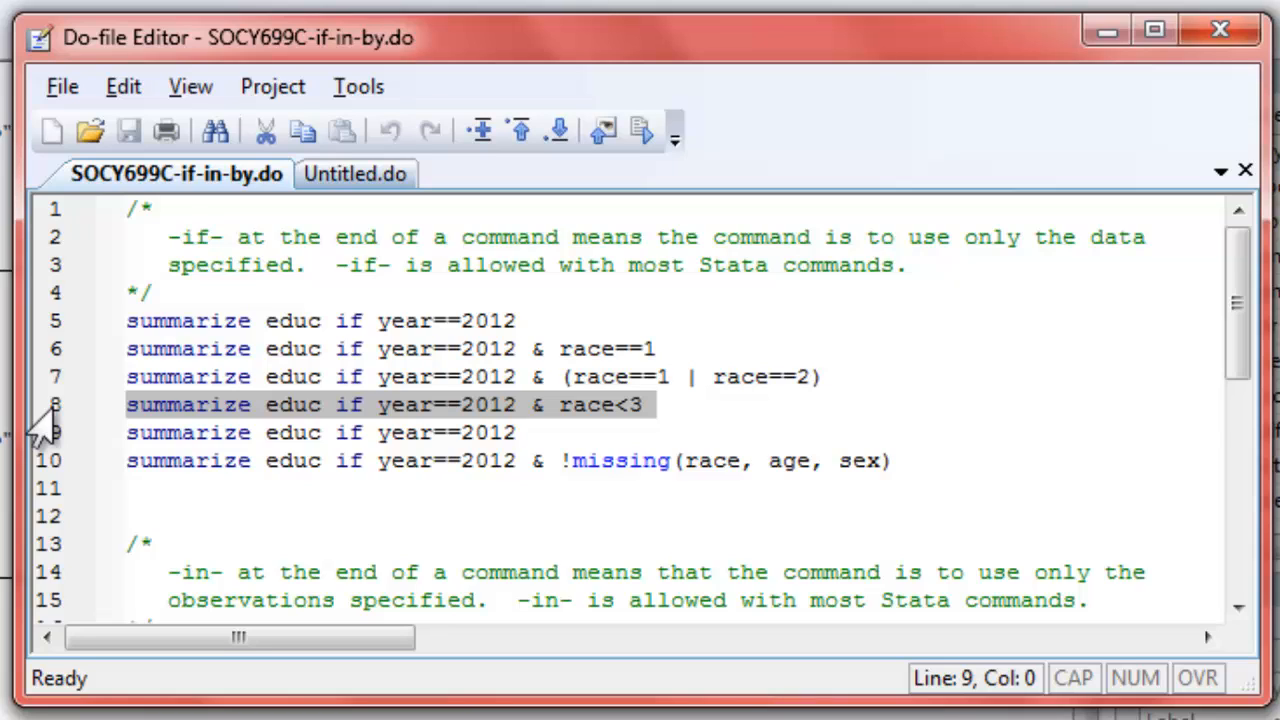
Execute the 2012 summarize lines for race<3, all cases, and non-missing race, age and sex.
click(128, 432)
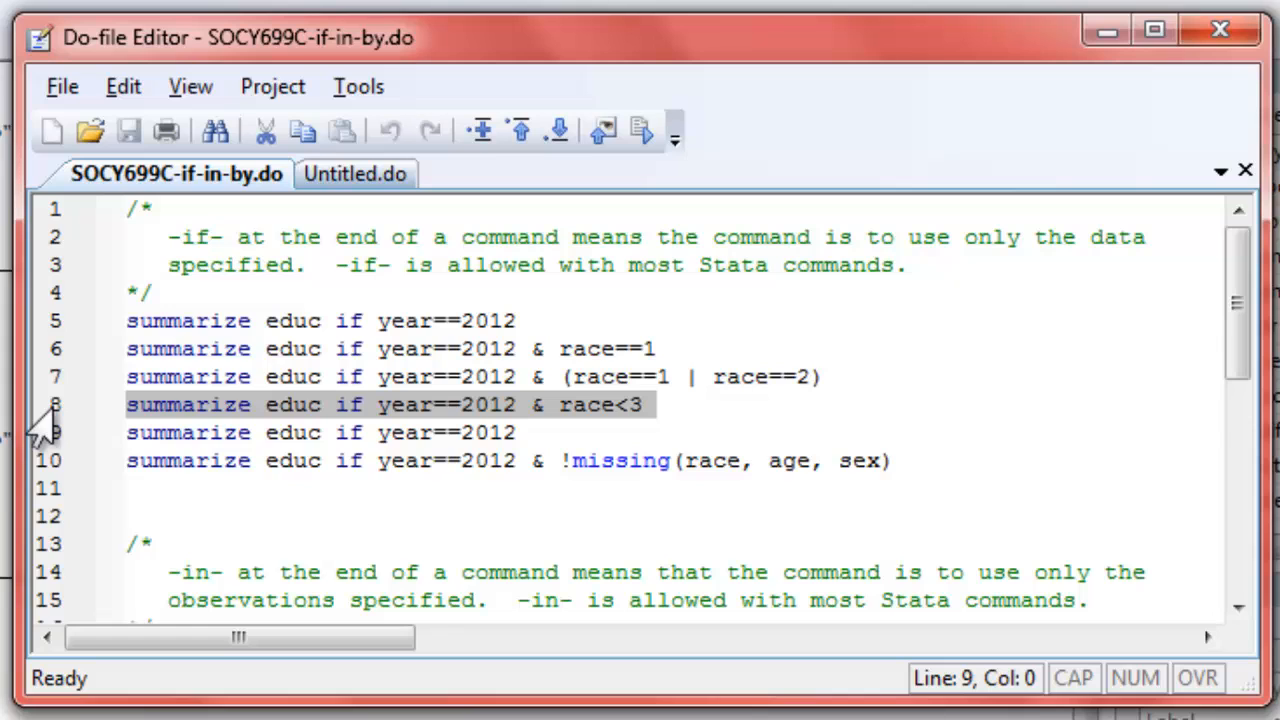
click(128, 432)
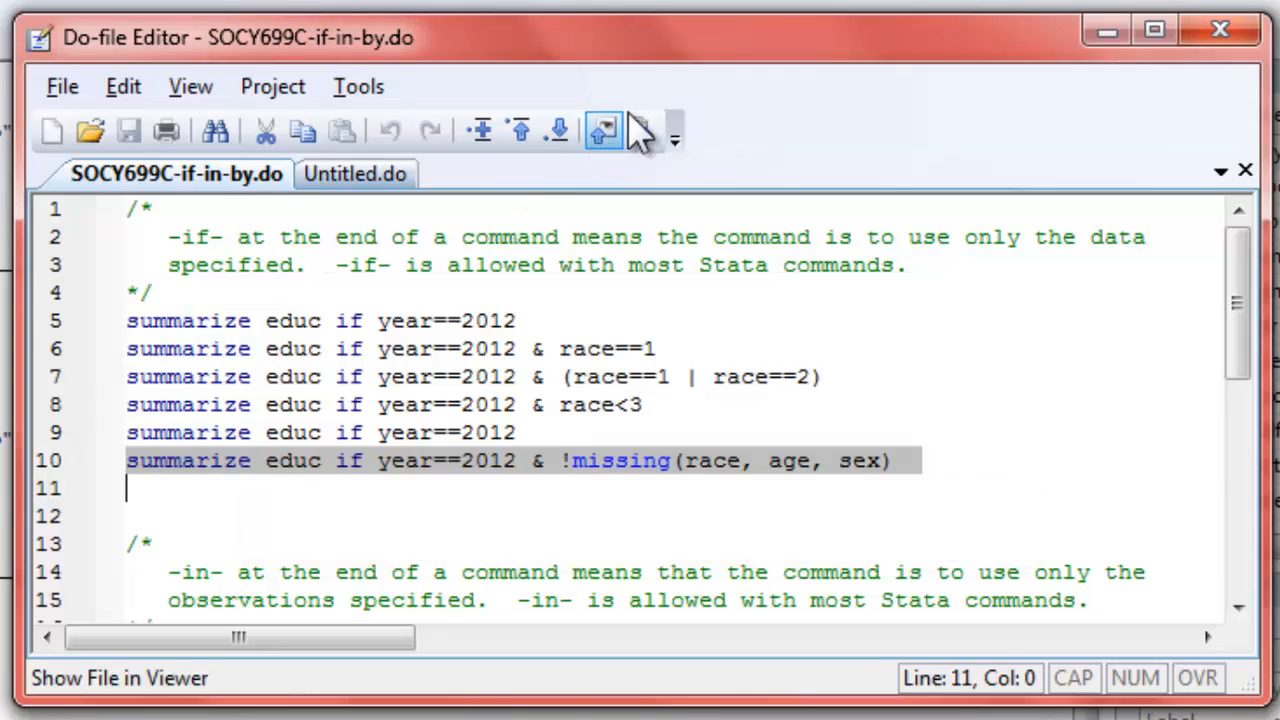
click(604, 132)
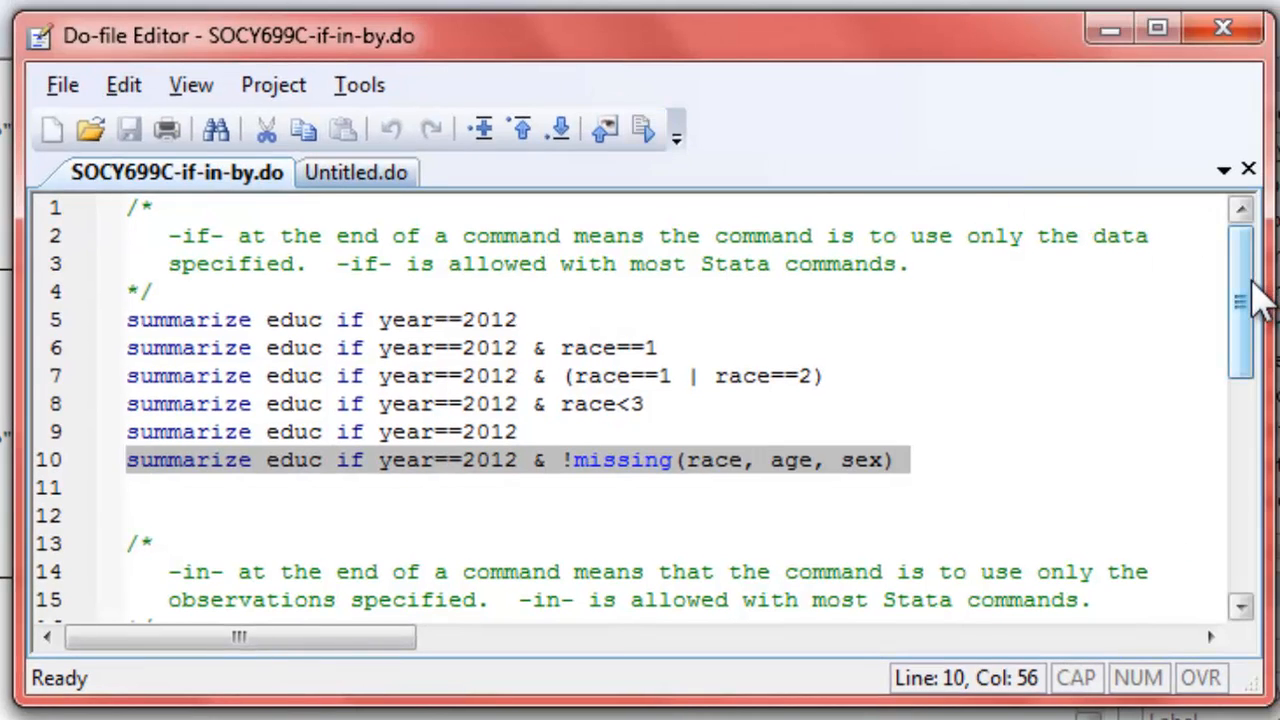
scroll(down, 3)
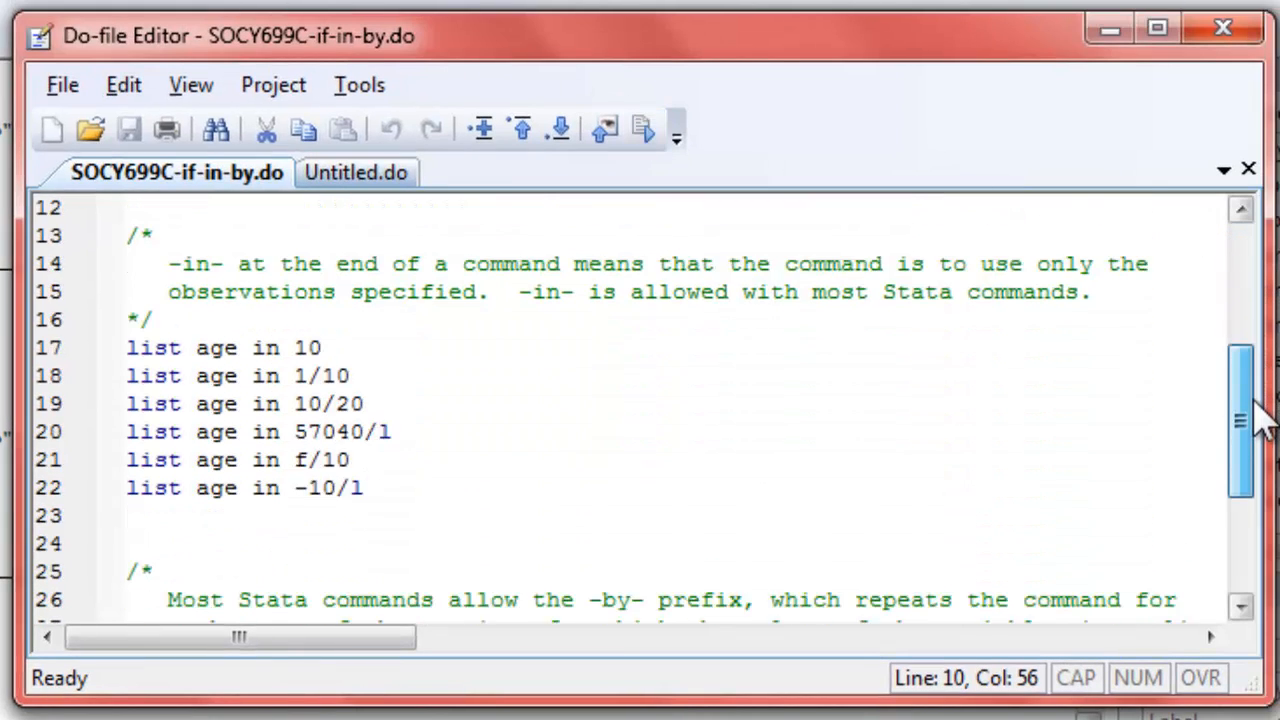
Execute 'list age in 10' and 'list age in 1/10'.
scroll(down, 3)
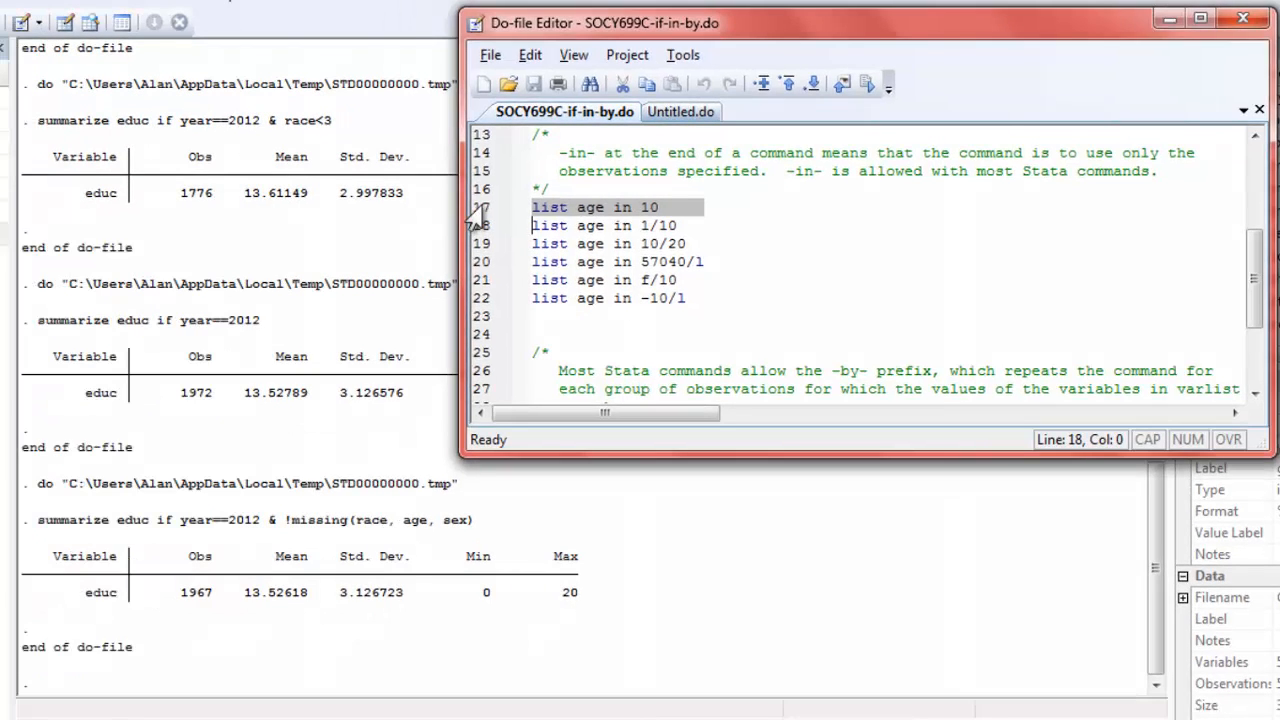
mouse_move(868, 84)
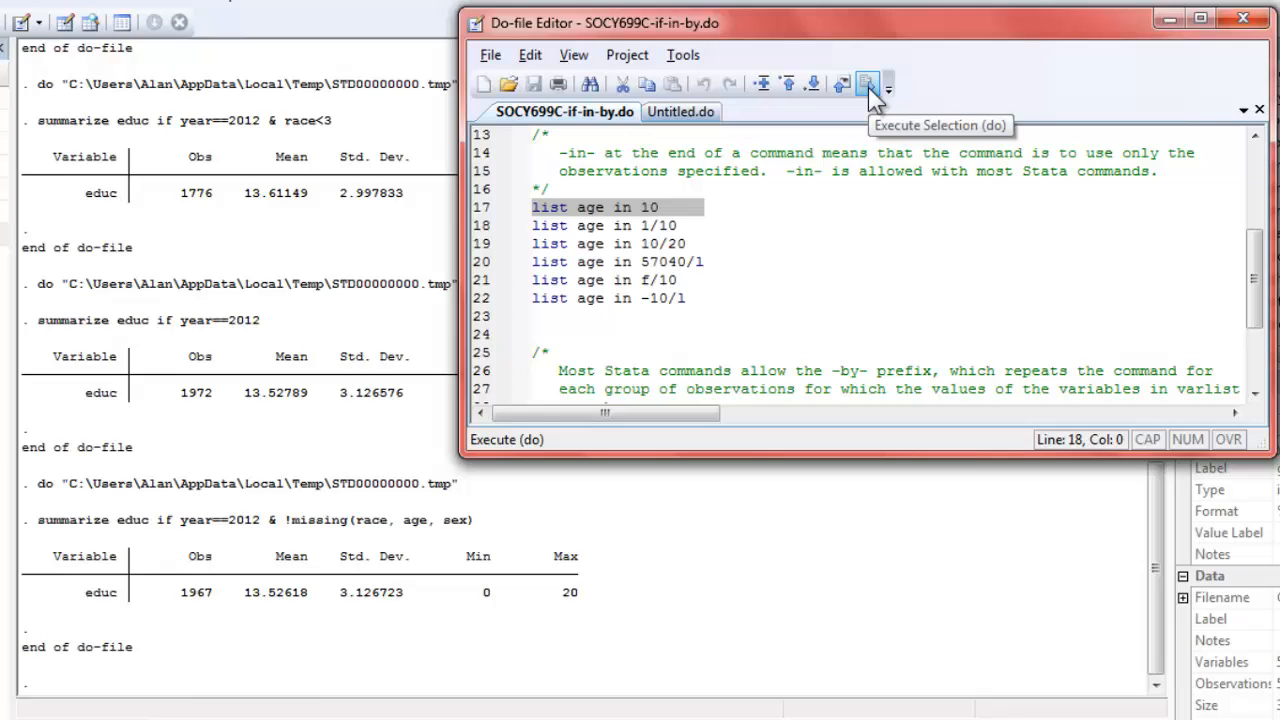
click(868, 84)
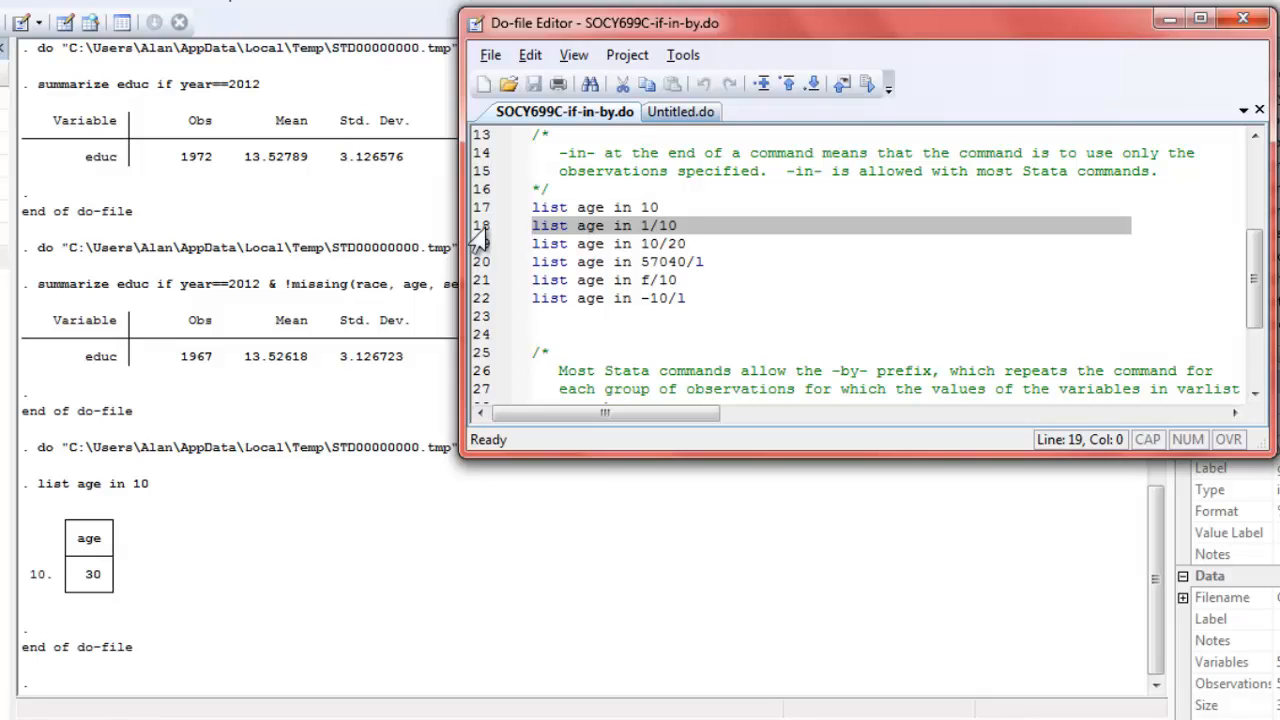
click(868, 84)
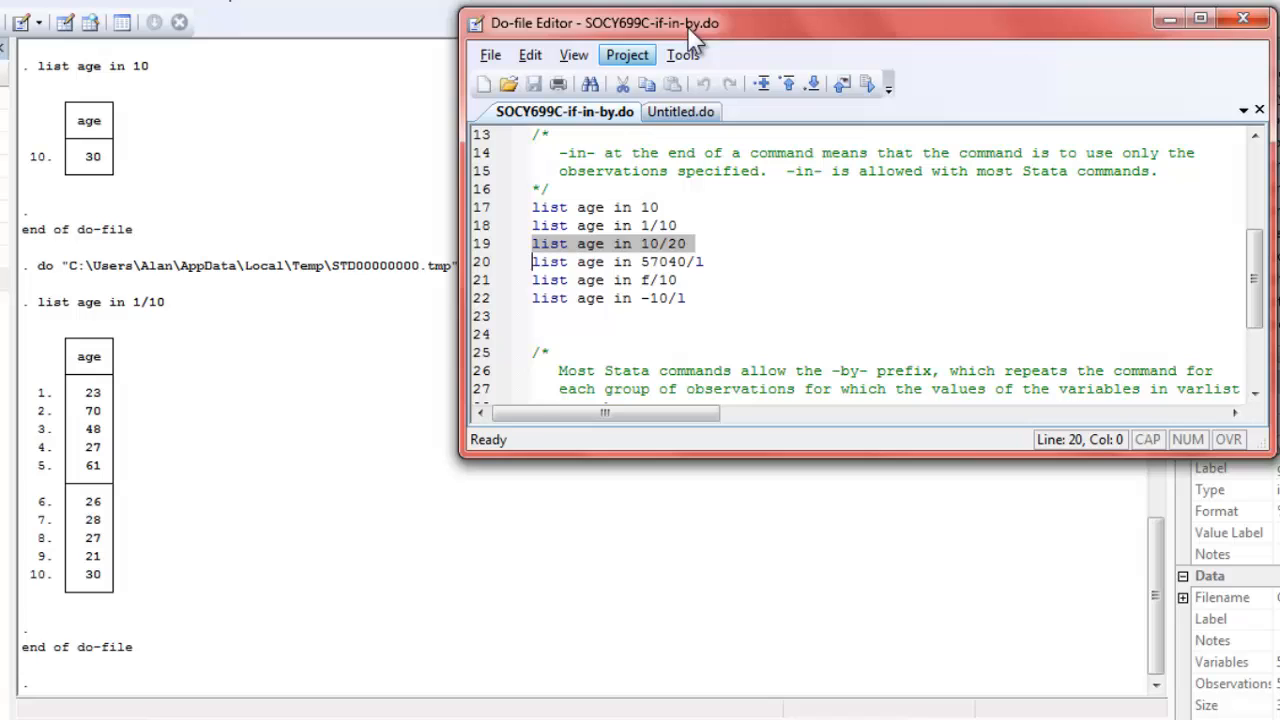
Execute the list age lines for ranges 10/20, 57040/l, f/10 and -10/l.
click(868, 84)
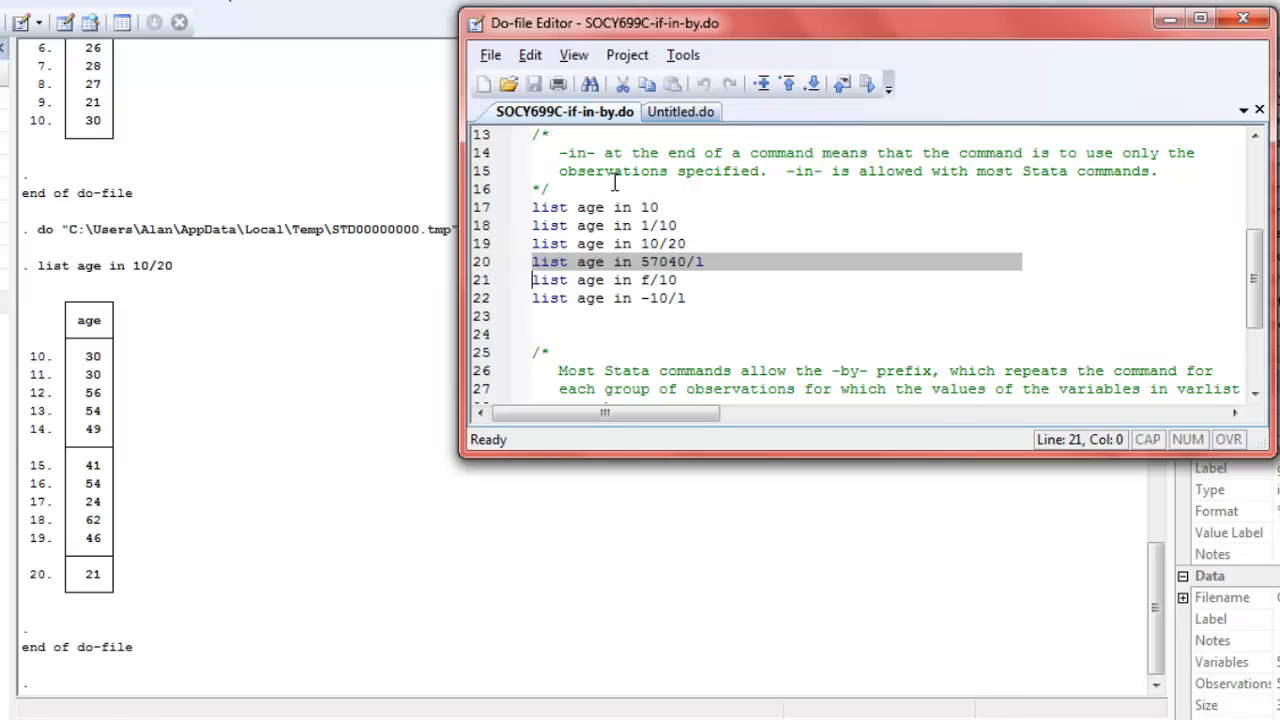
click(868, 84)
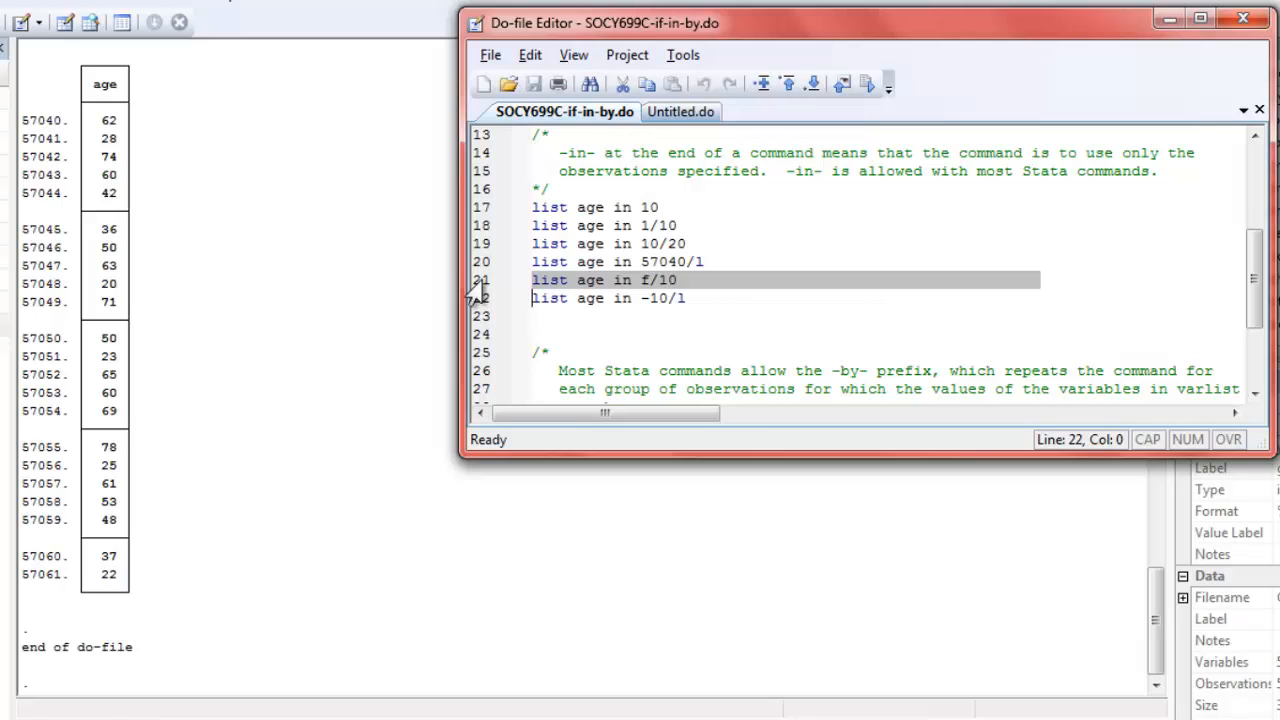
click(868, 84)
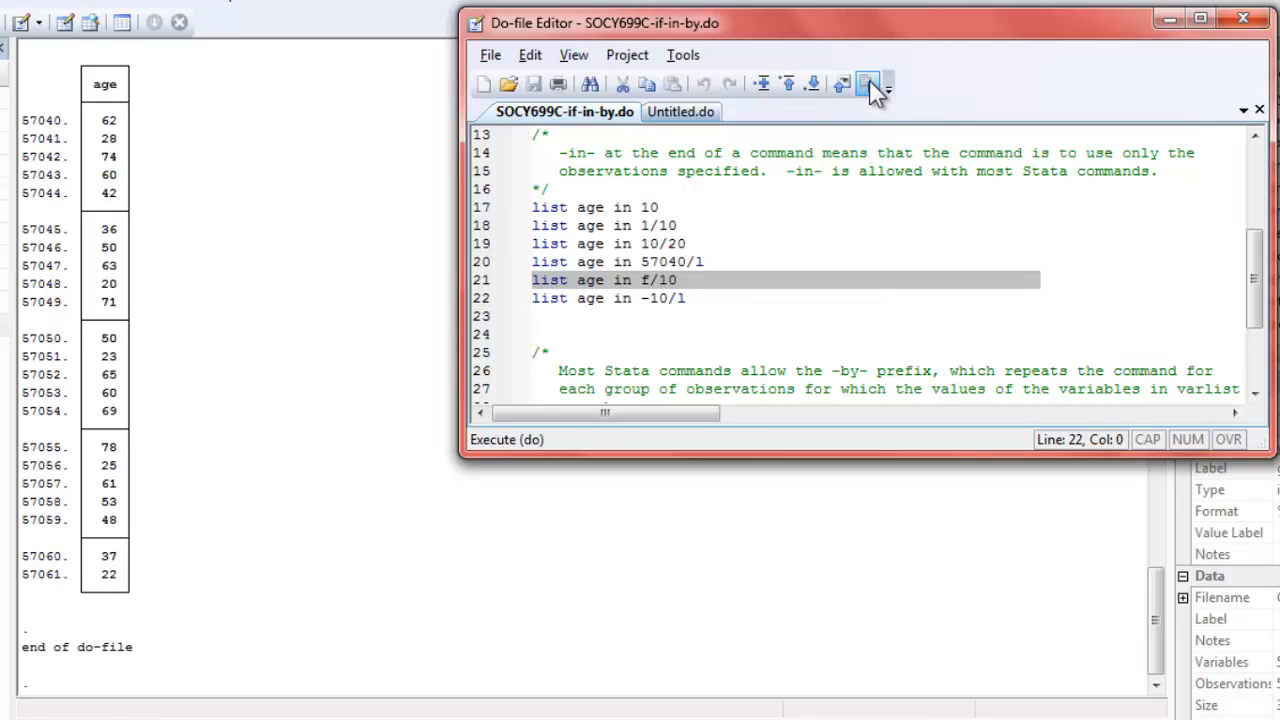
click(868, 84)
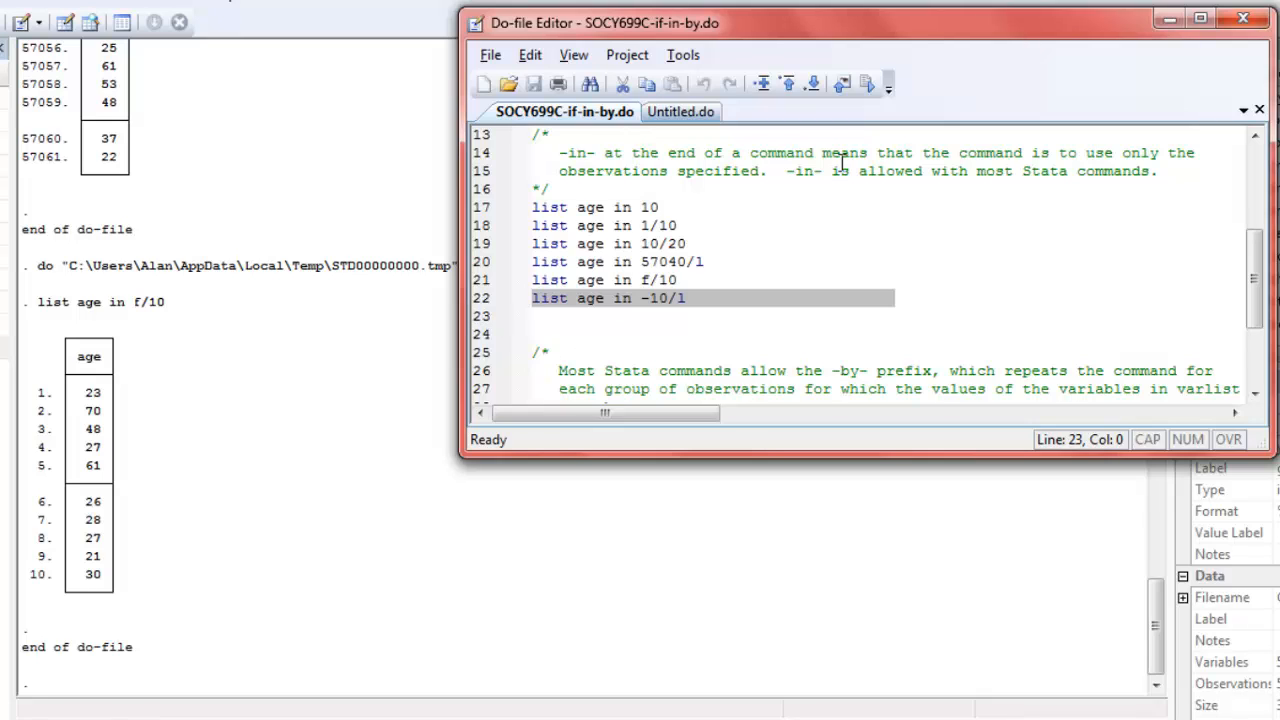
click(868, 84)
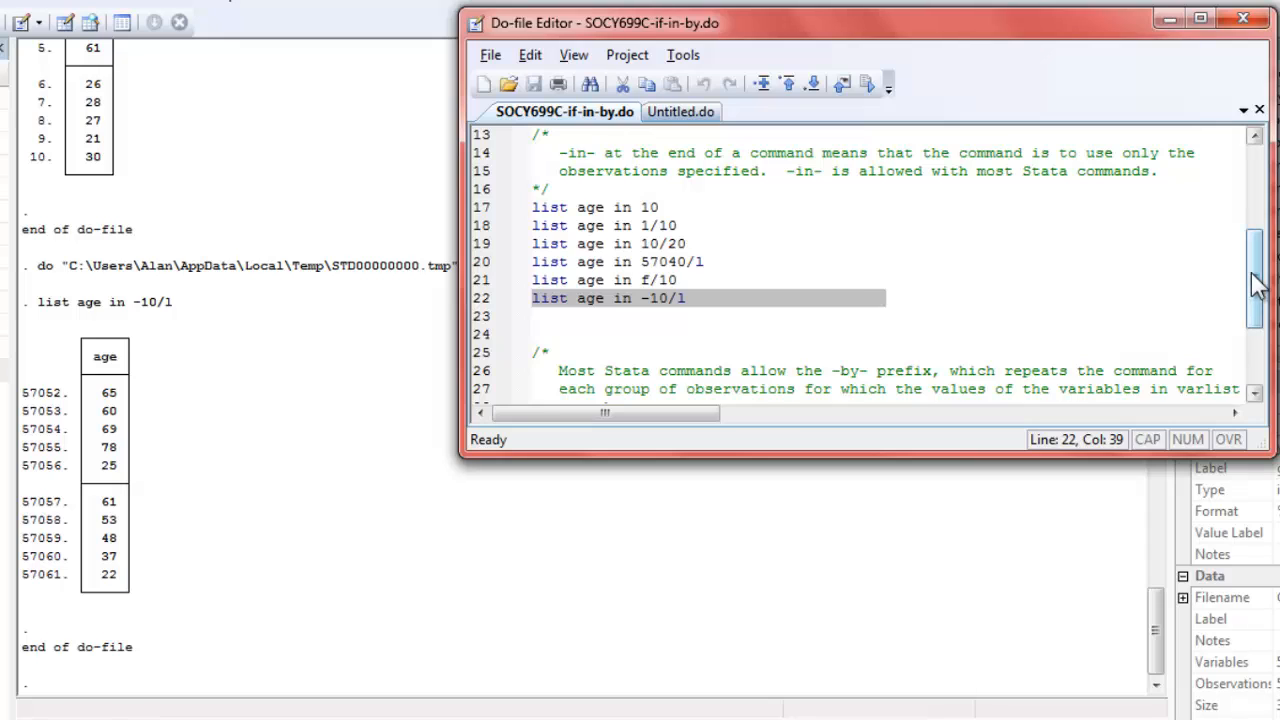
scroll(down, 3)
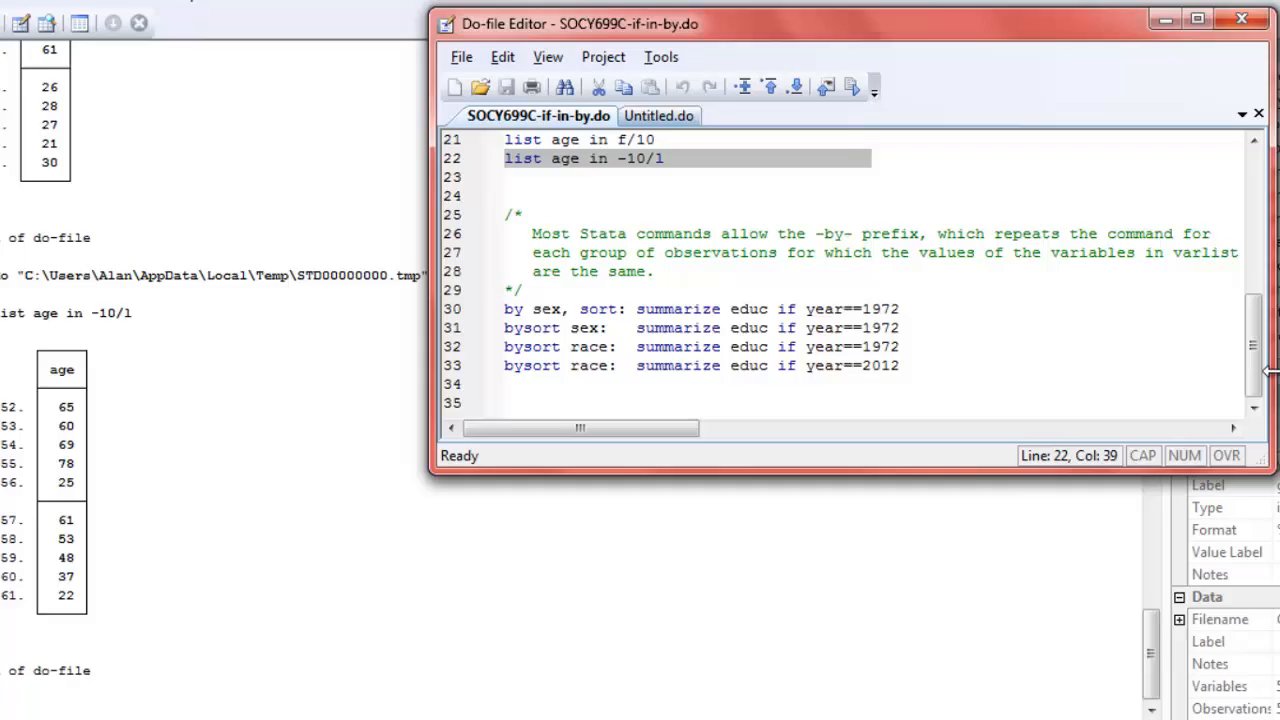
Execute 'by sex, sort: summarize educ if year==1972' and highlight the bysort race line.
click(1198, 20)
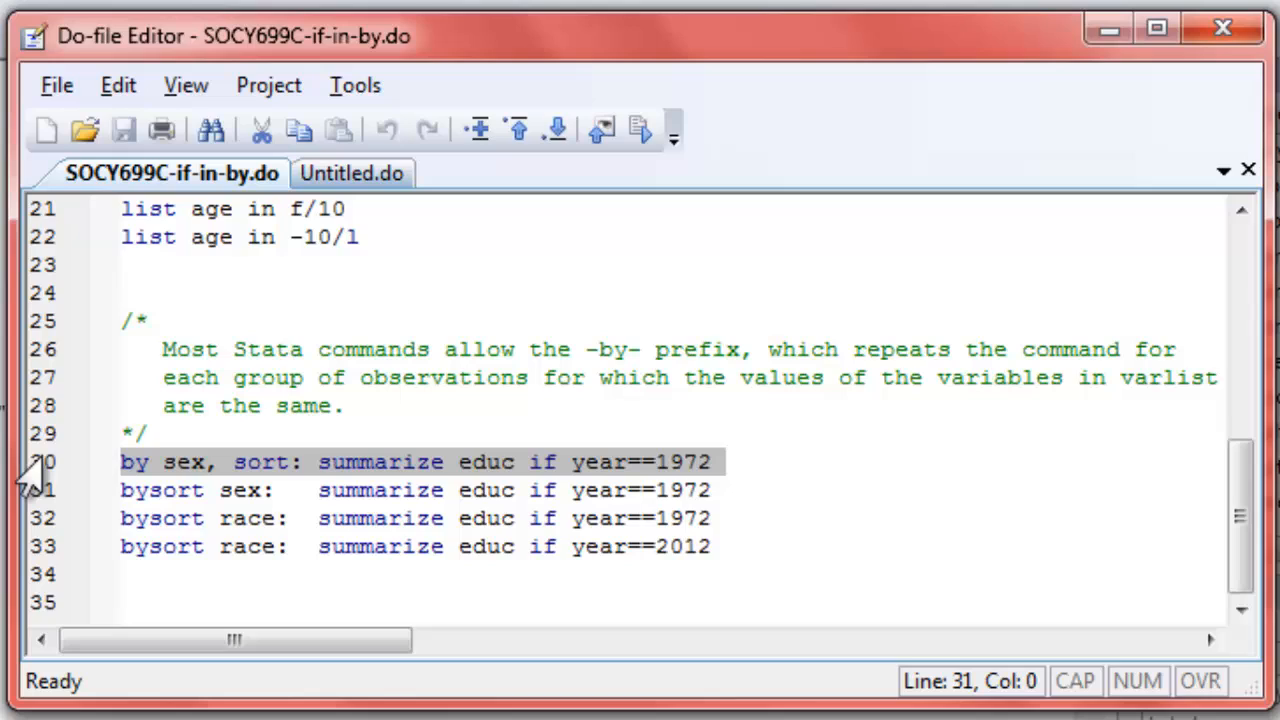
click(120, 490)
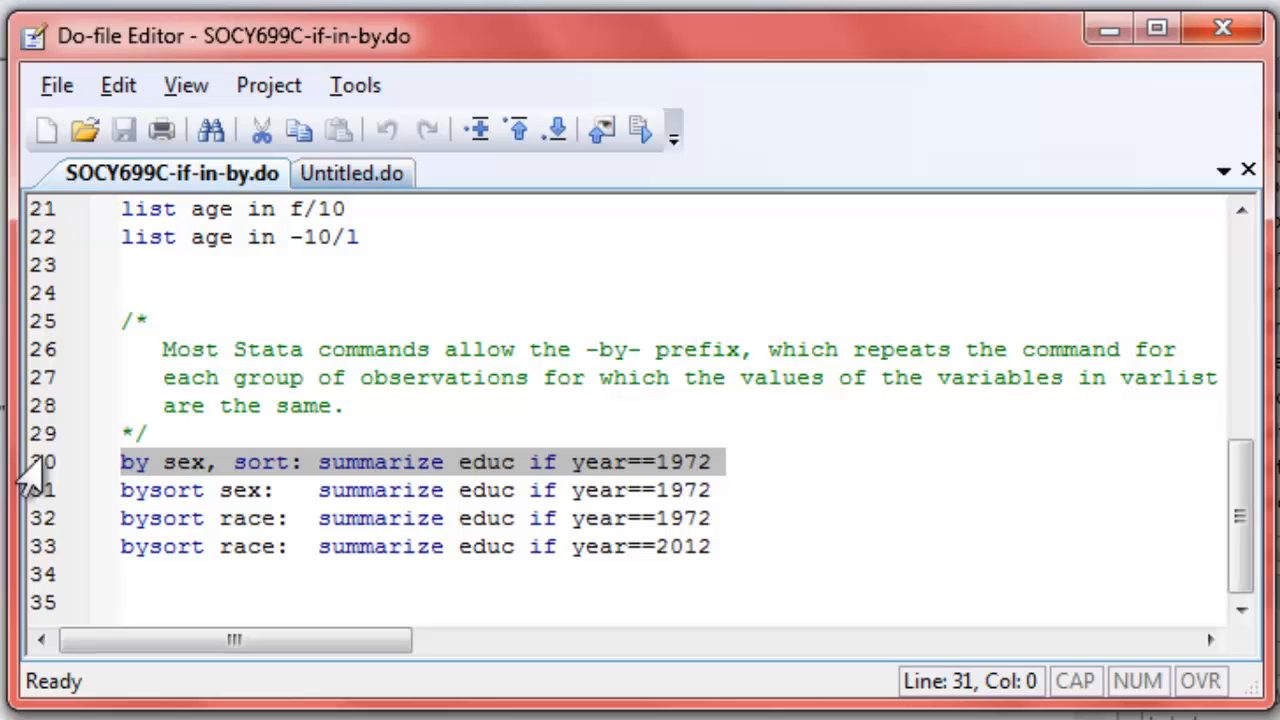
click(122, 490)
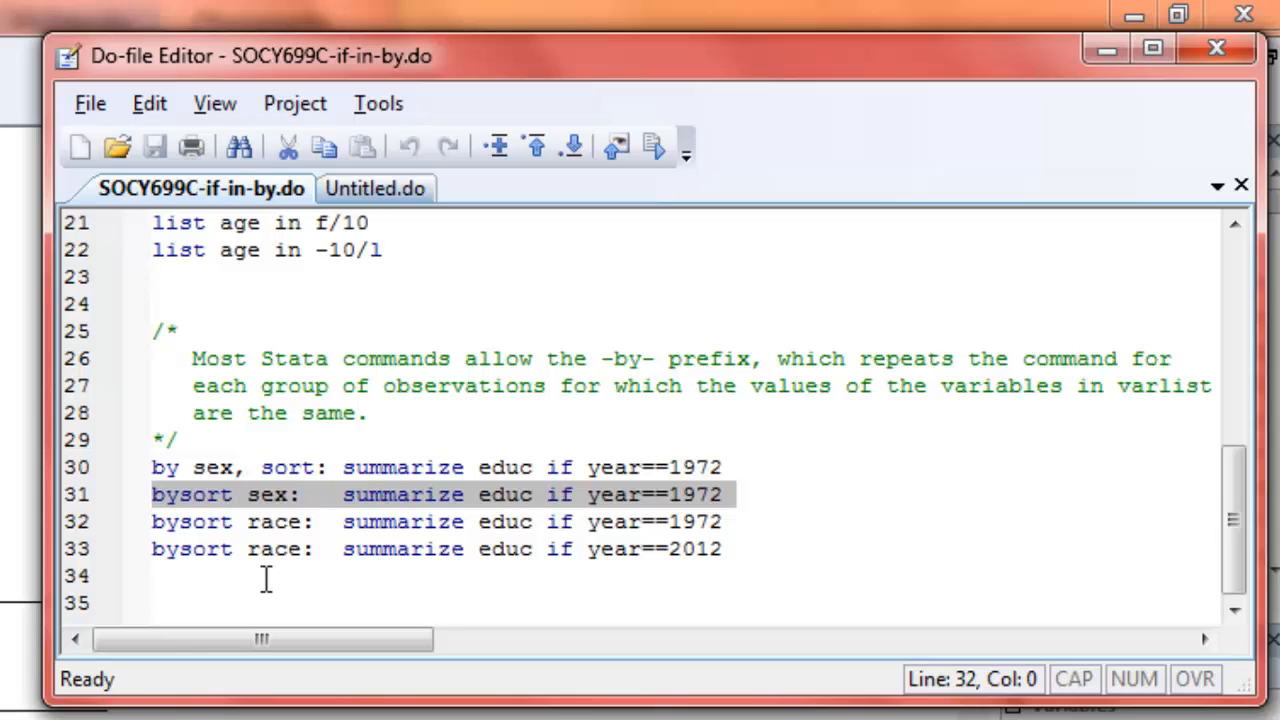
click(152, 520)
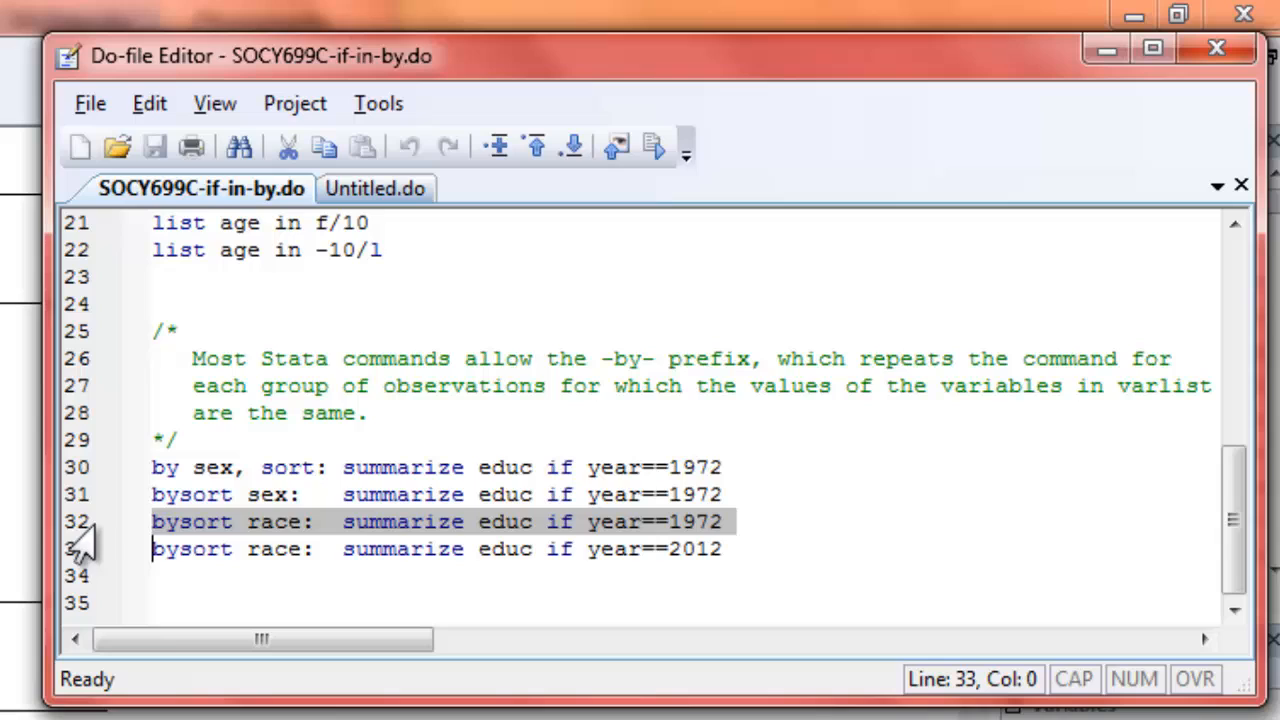
mouse_move(536, 624)
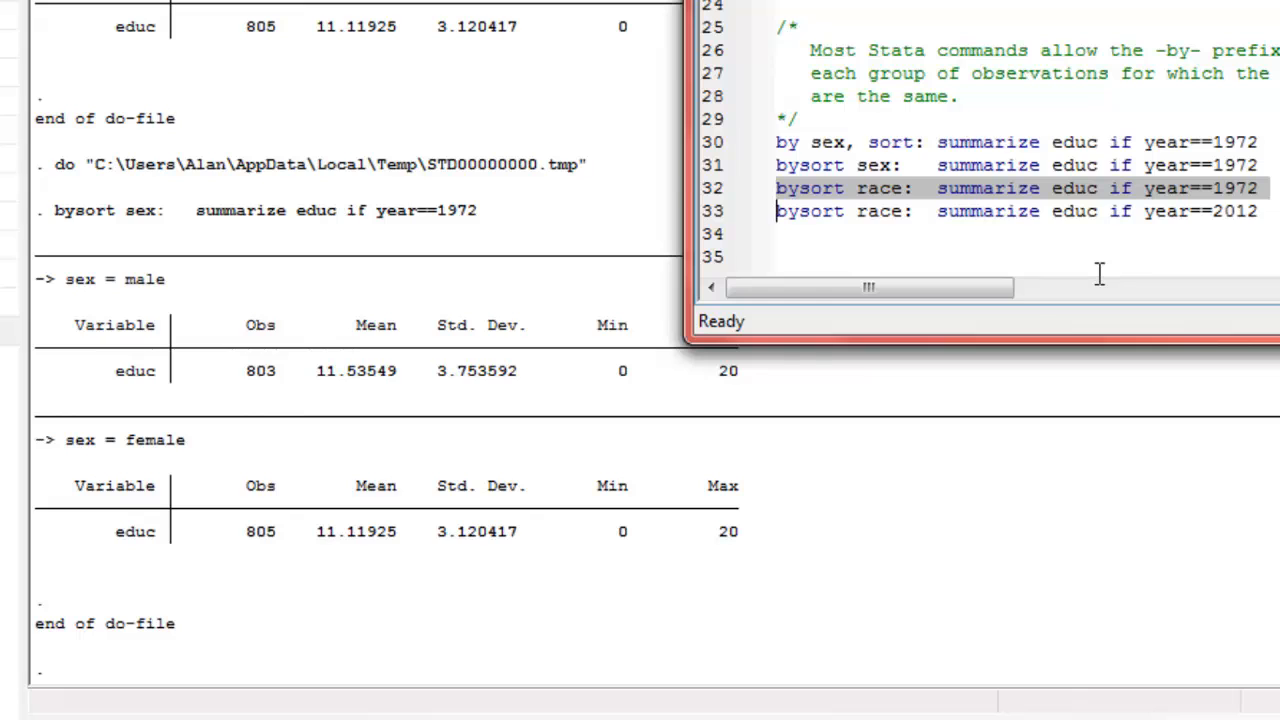
mouse_move(1096, 268)
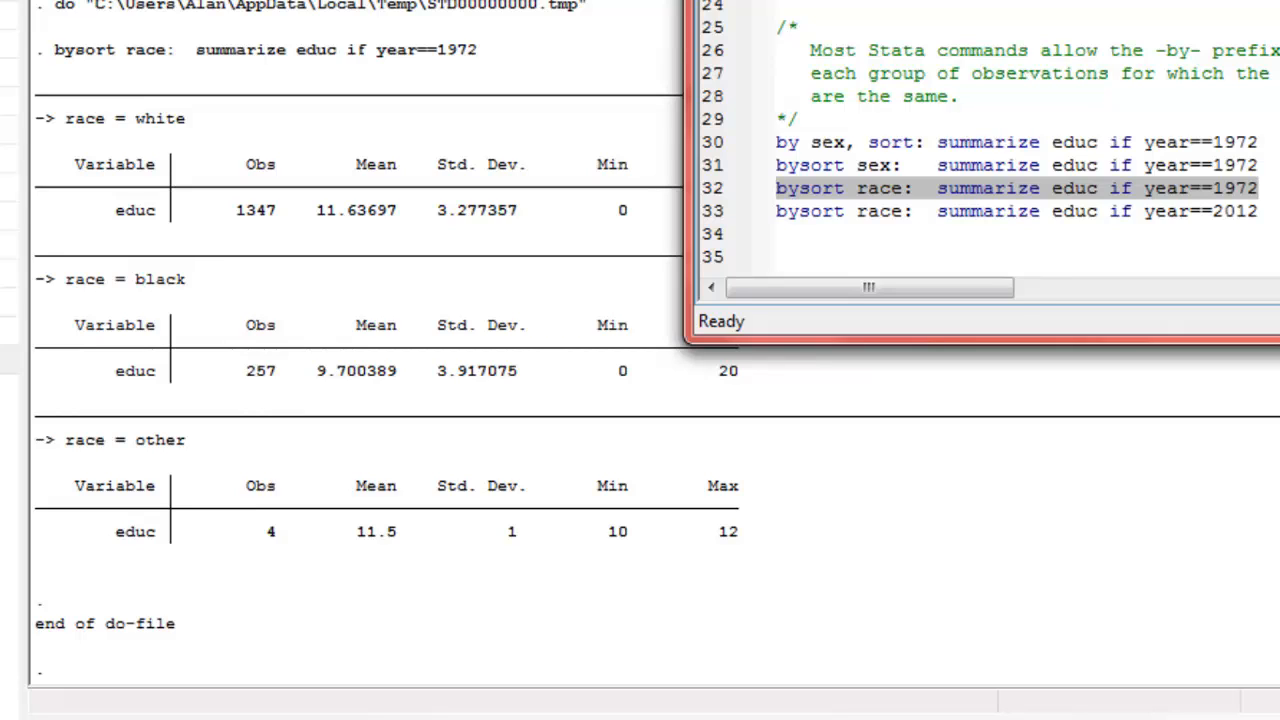
Execute 'bysort race: summarize educ if year==1972' to show white, black and other results.
click(1256, 188)
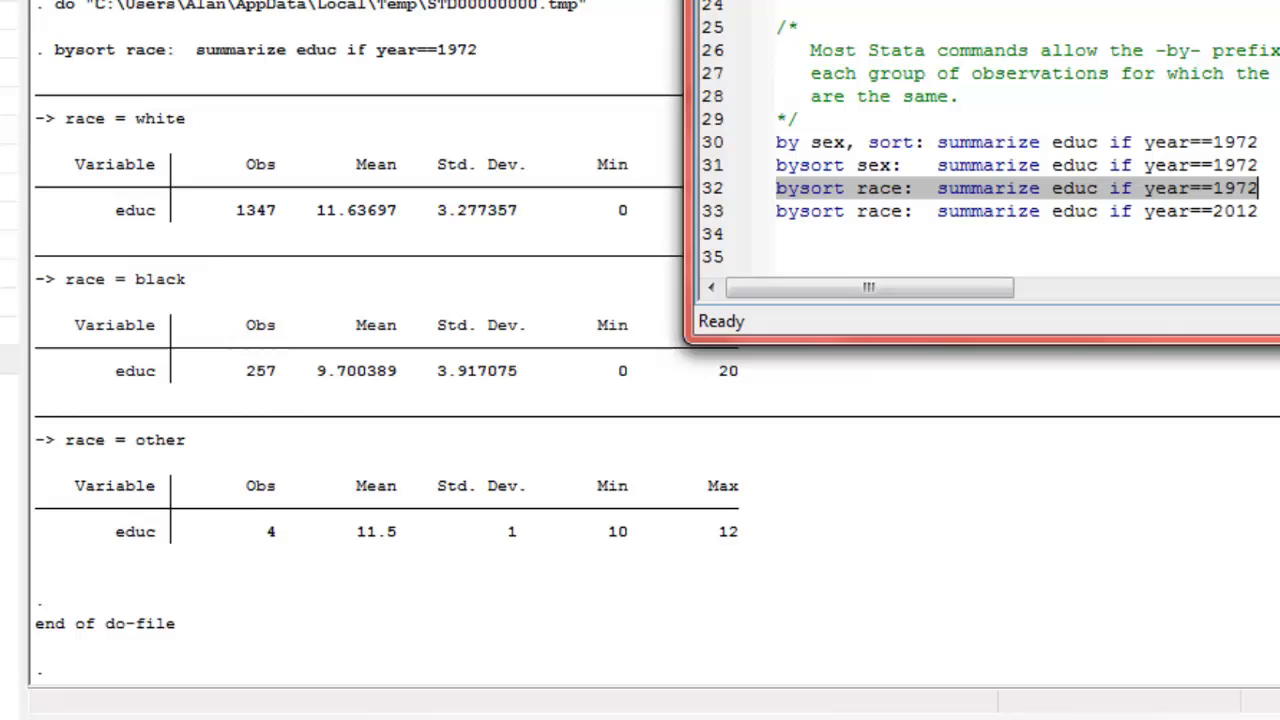